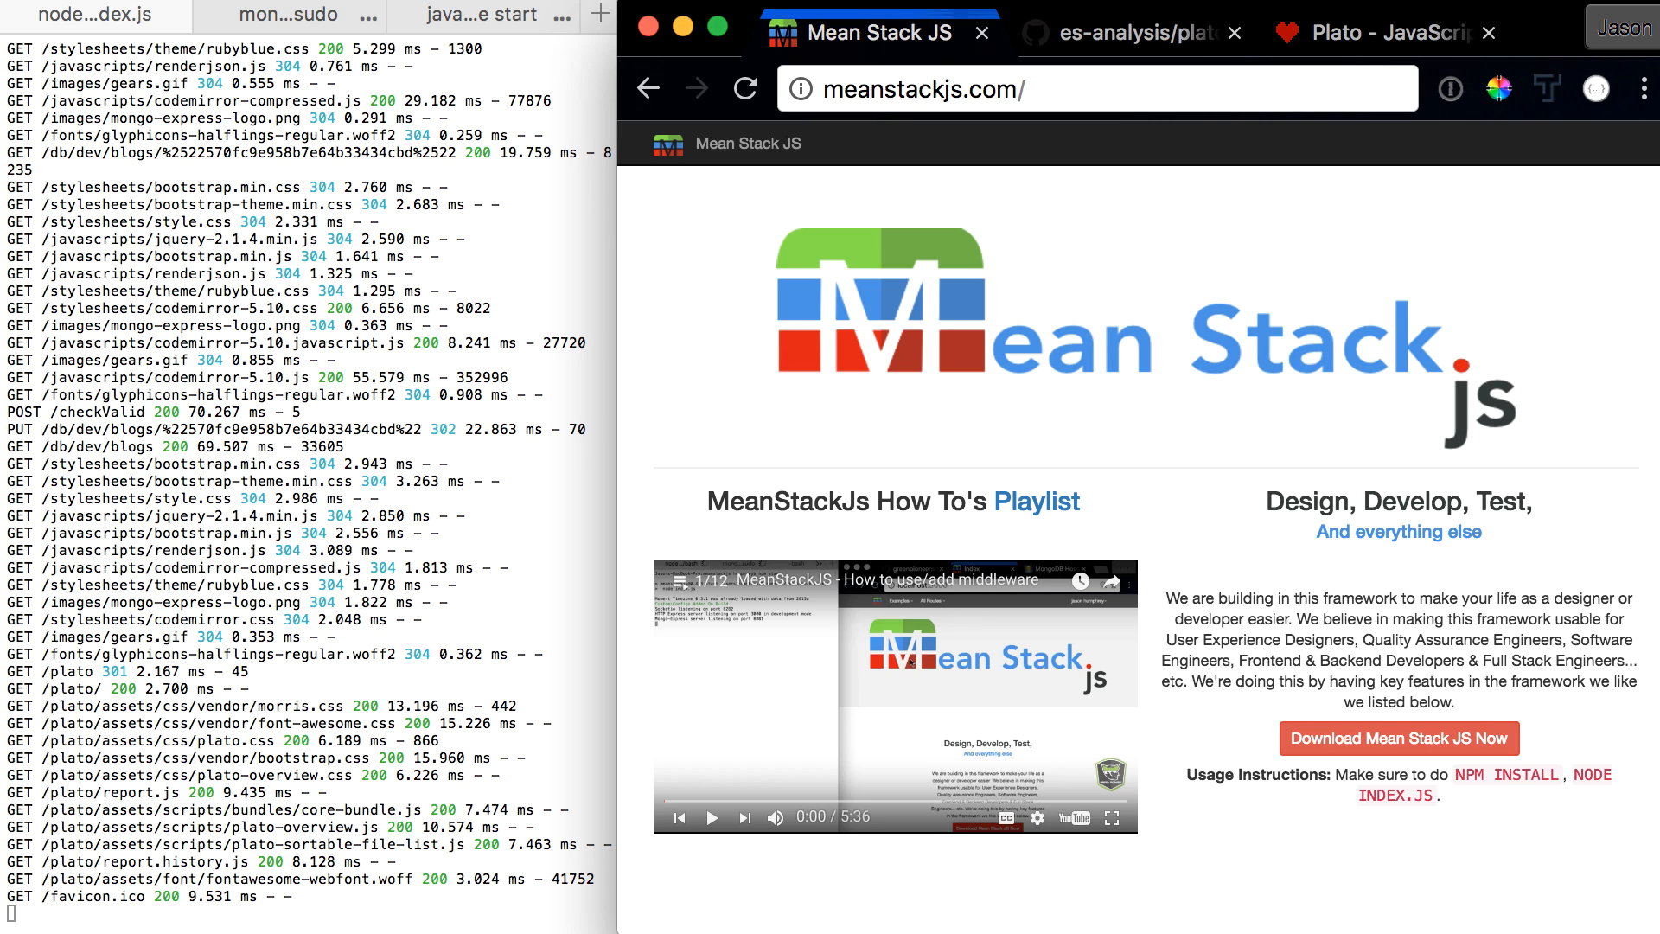
mouse_move(982, 24)
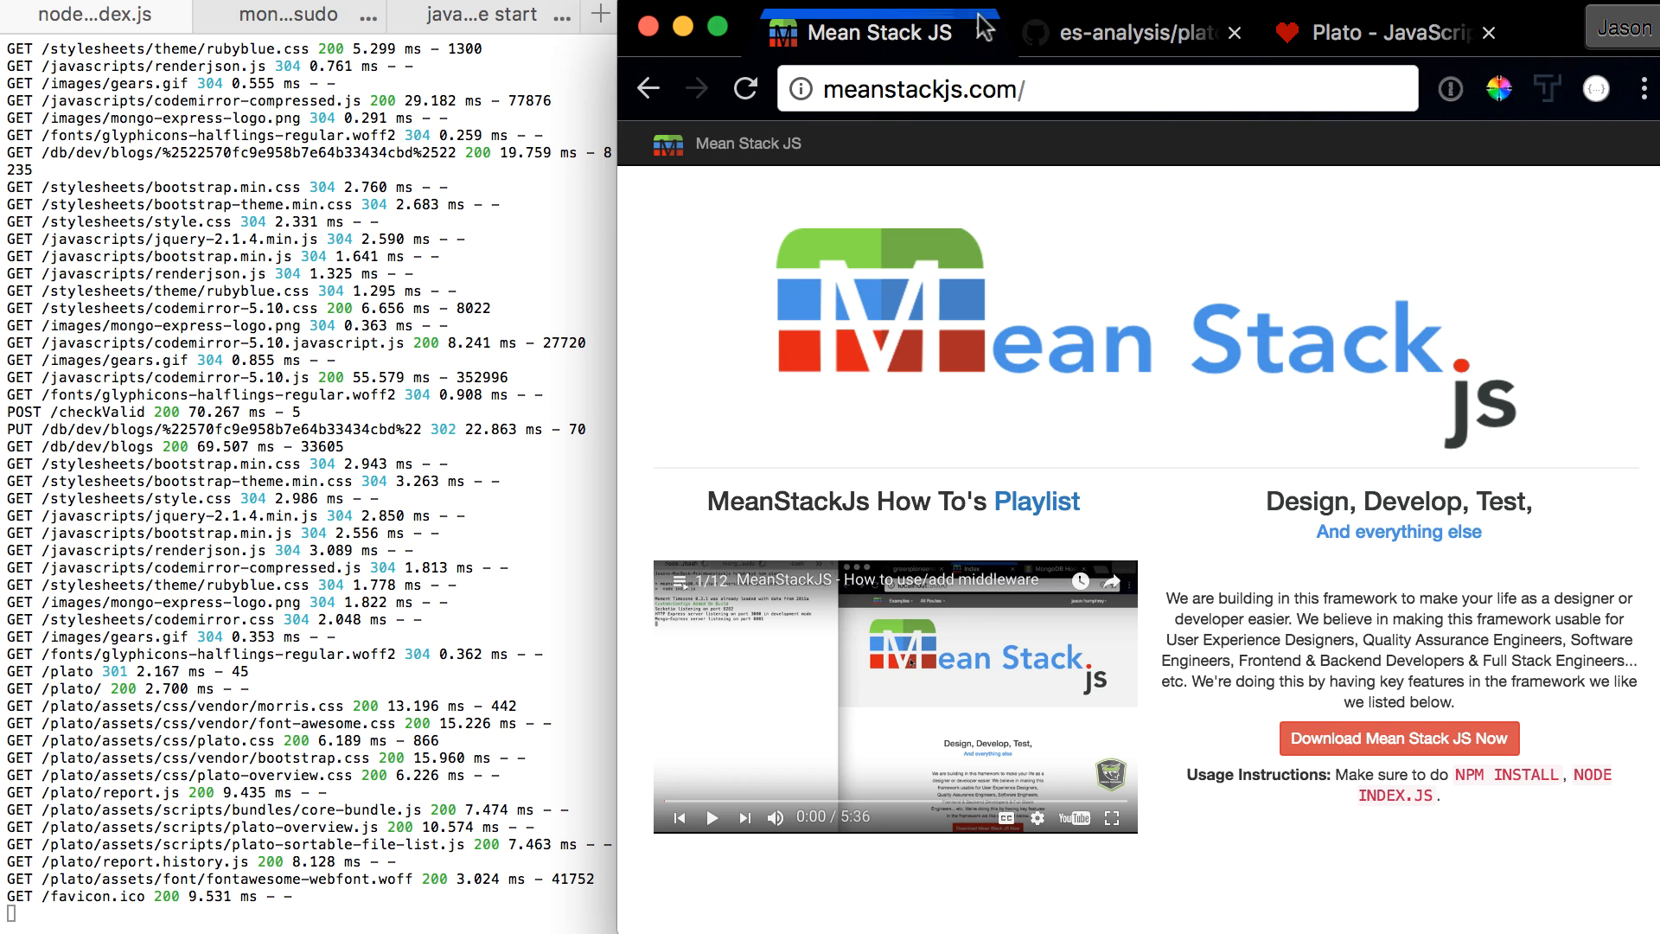
Switch to the es-analysis/plato GitHub repository tab in Chrome
left_click(1128, 32)
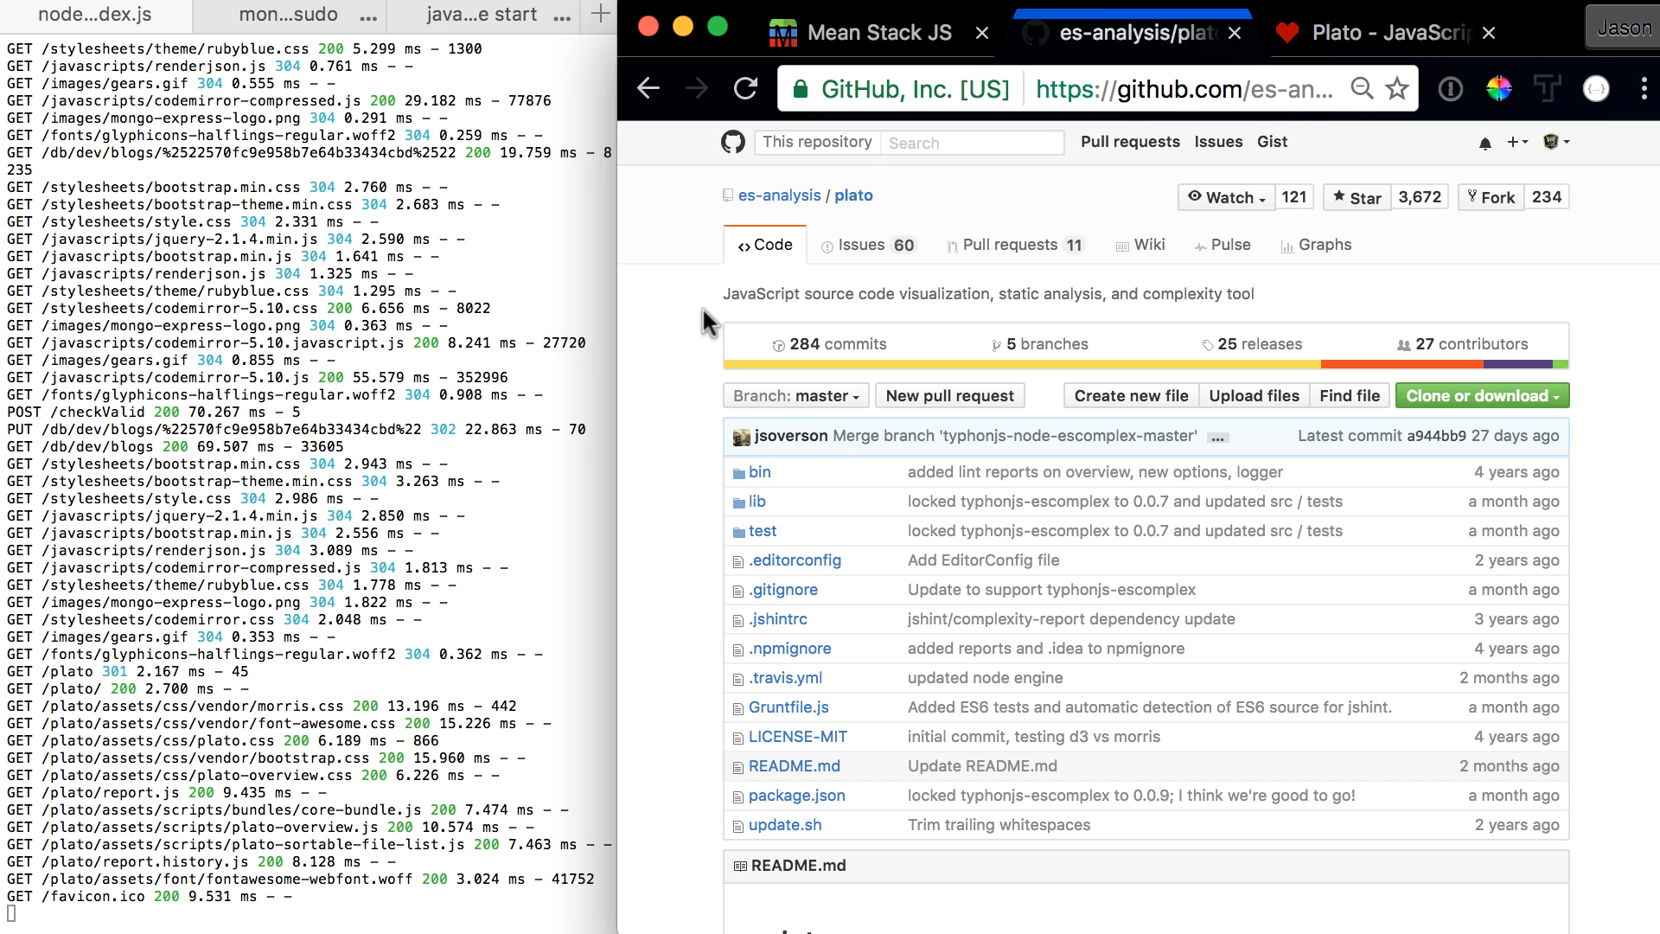
Switch to the Plato - JavaScript tab at localhost:3000/plato
left_click(1376, 32)
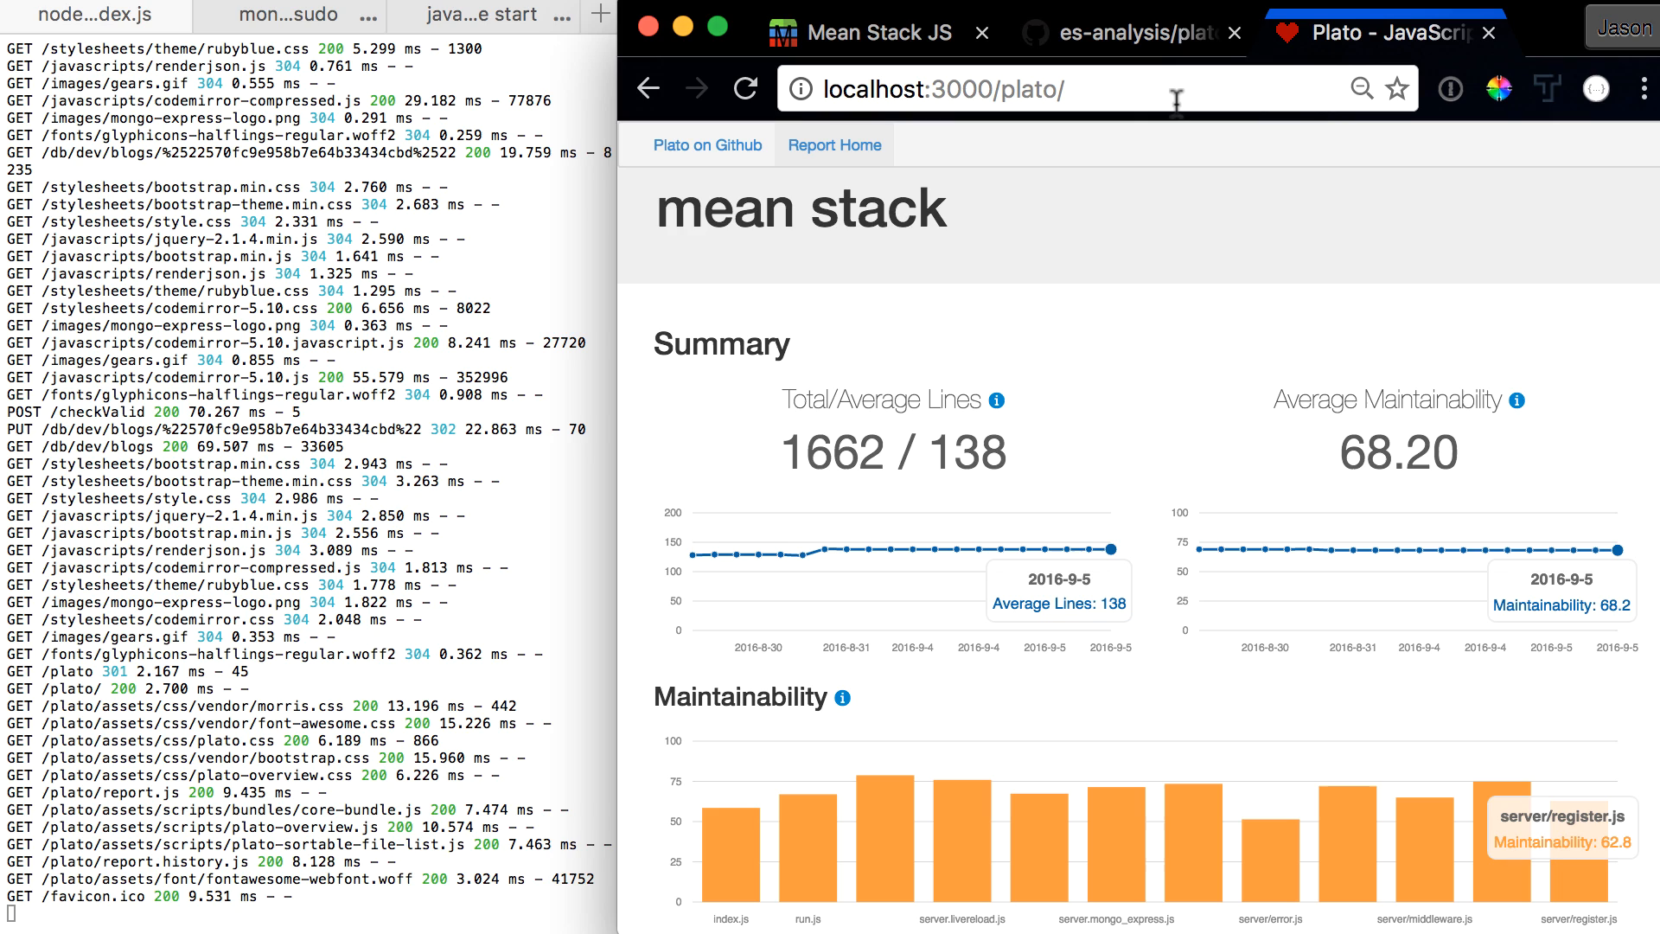
mouse_move(1104, 89)
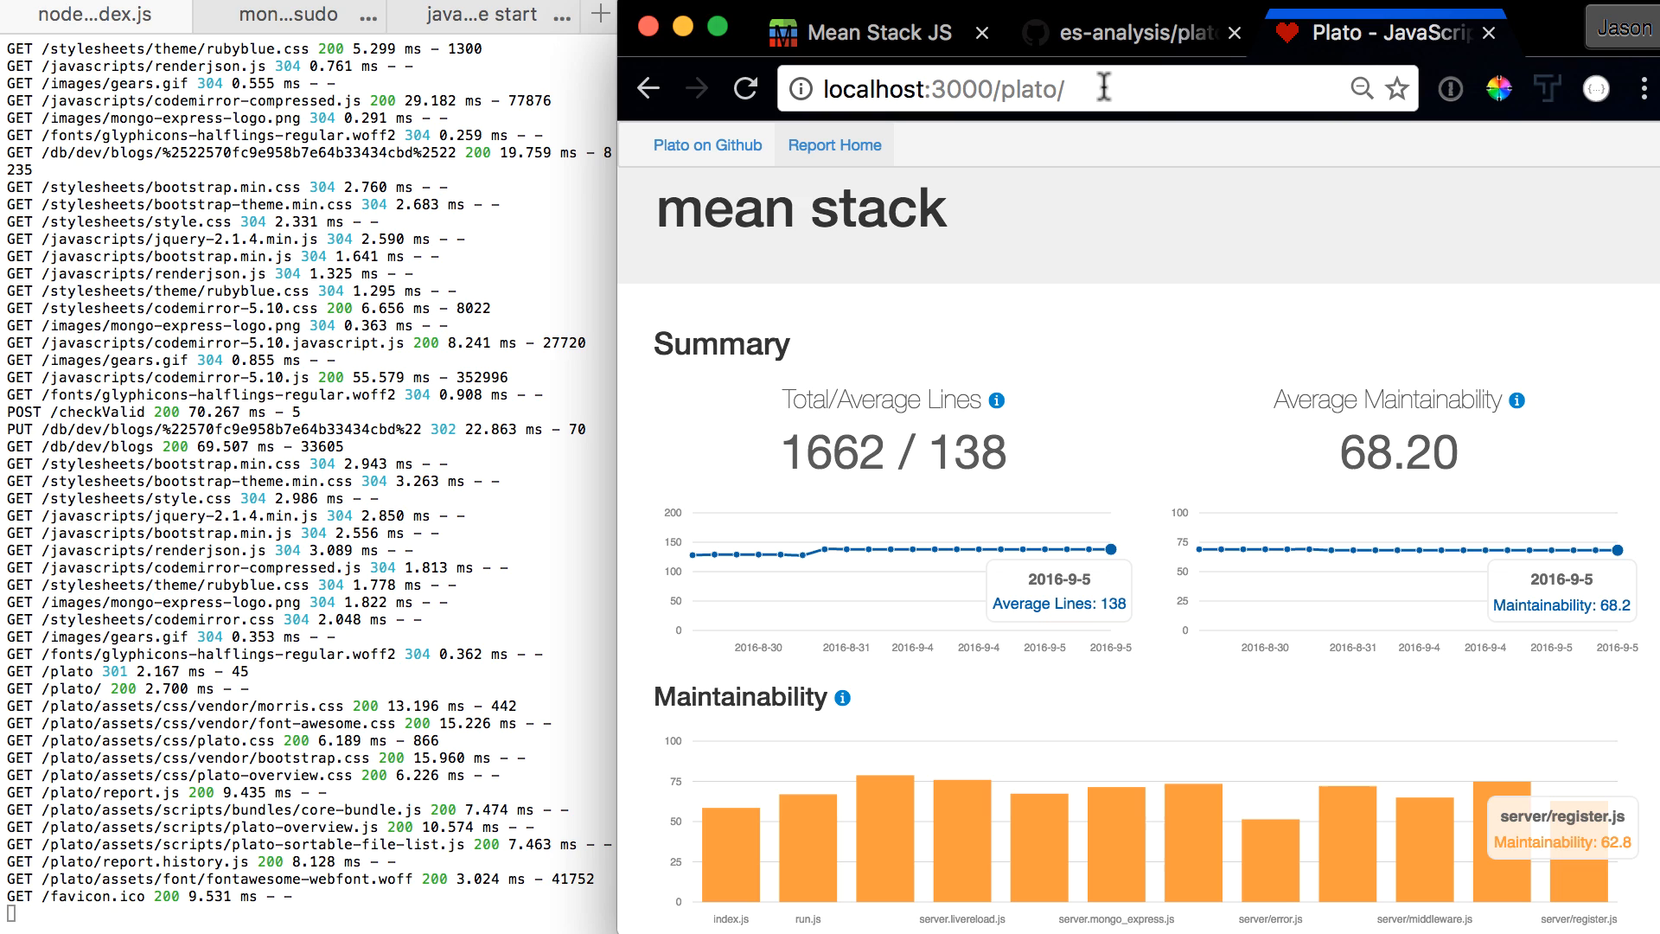
scroll("down", 3)
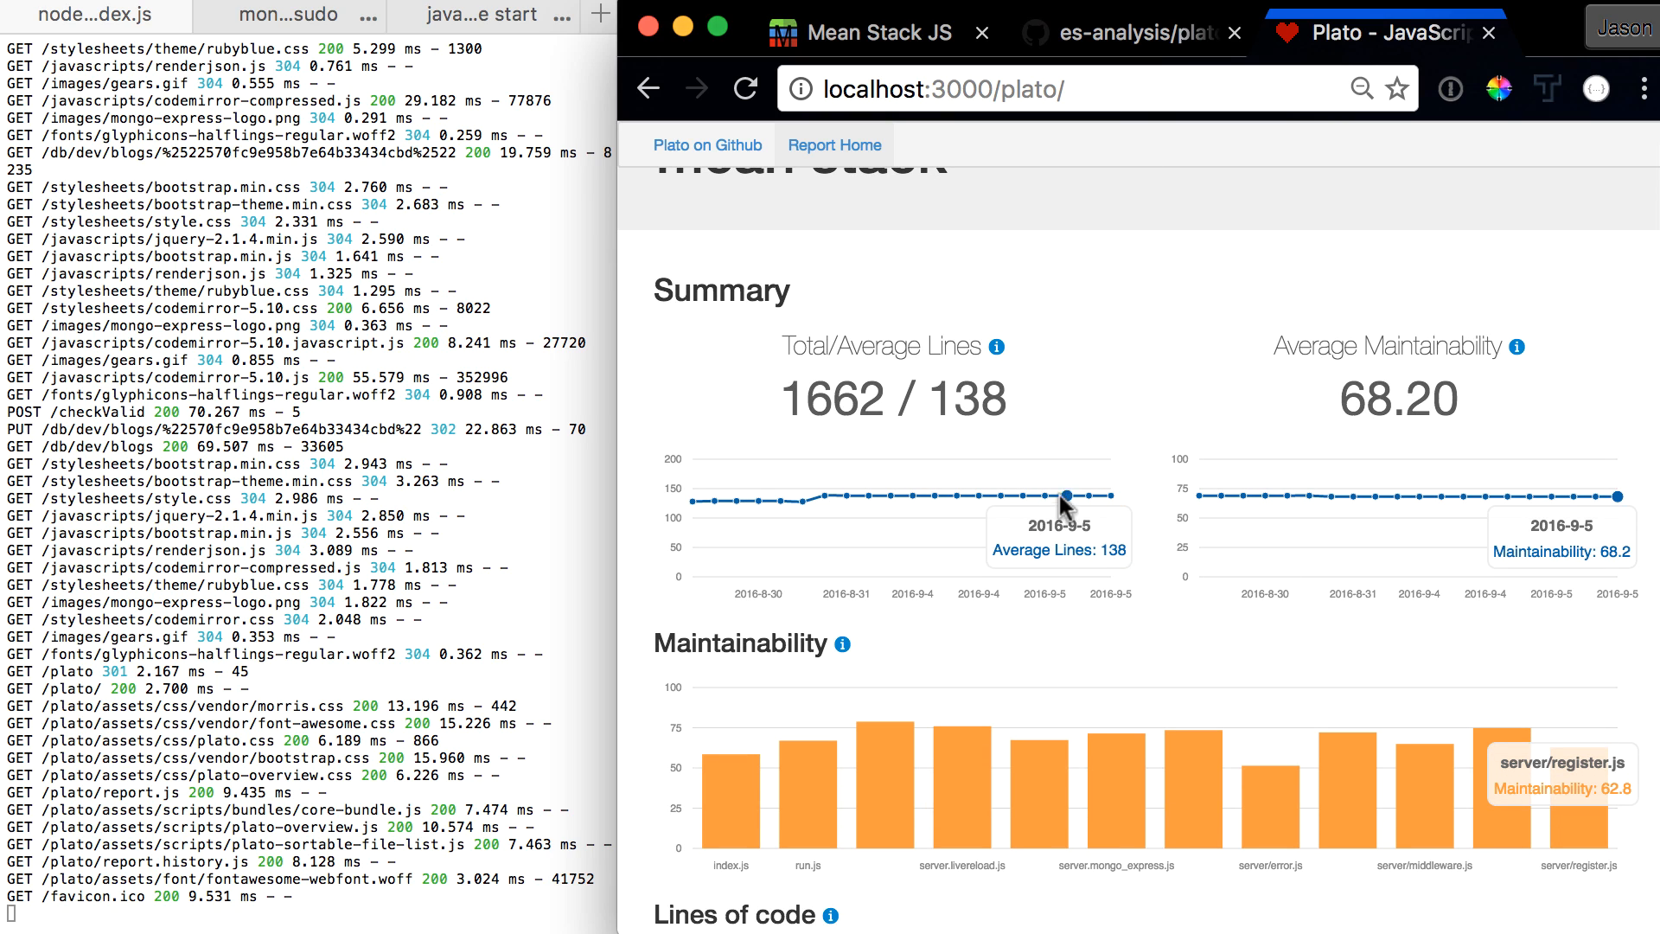
mouse_move(801, 501)
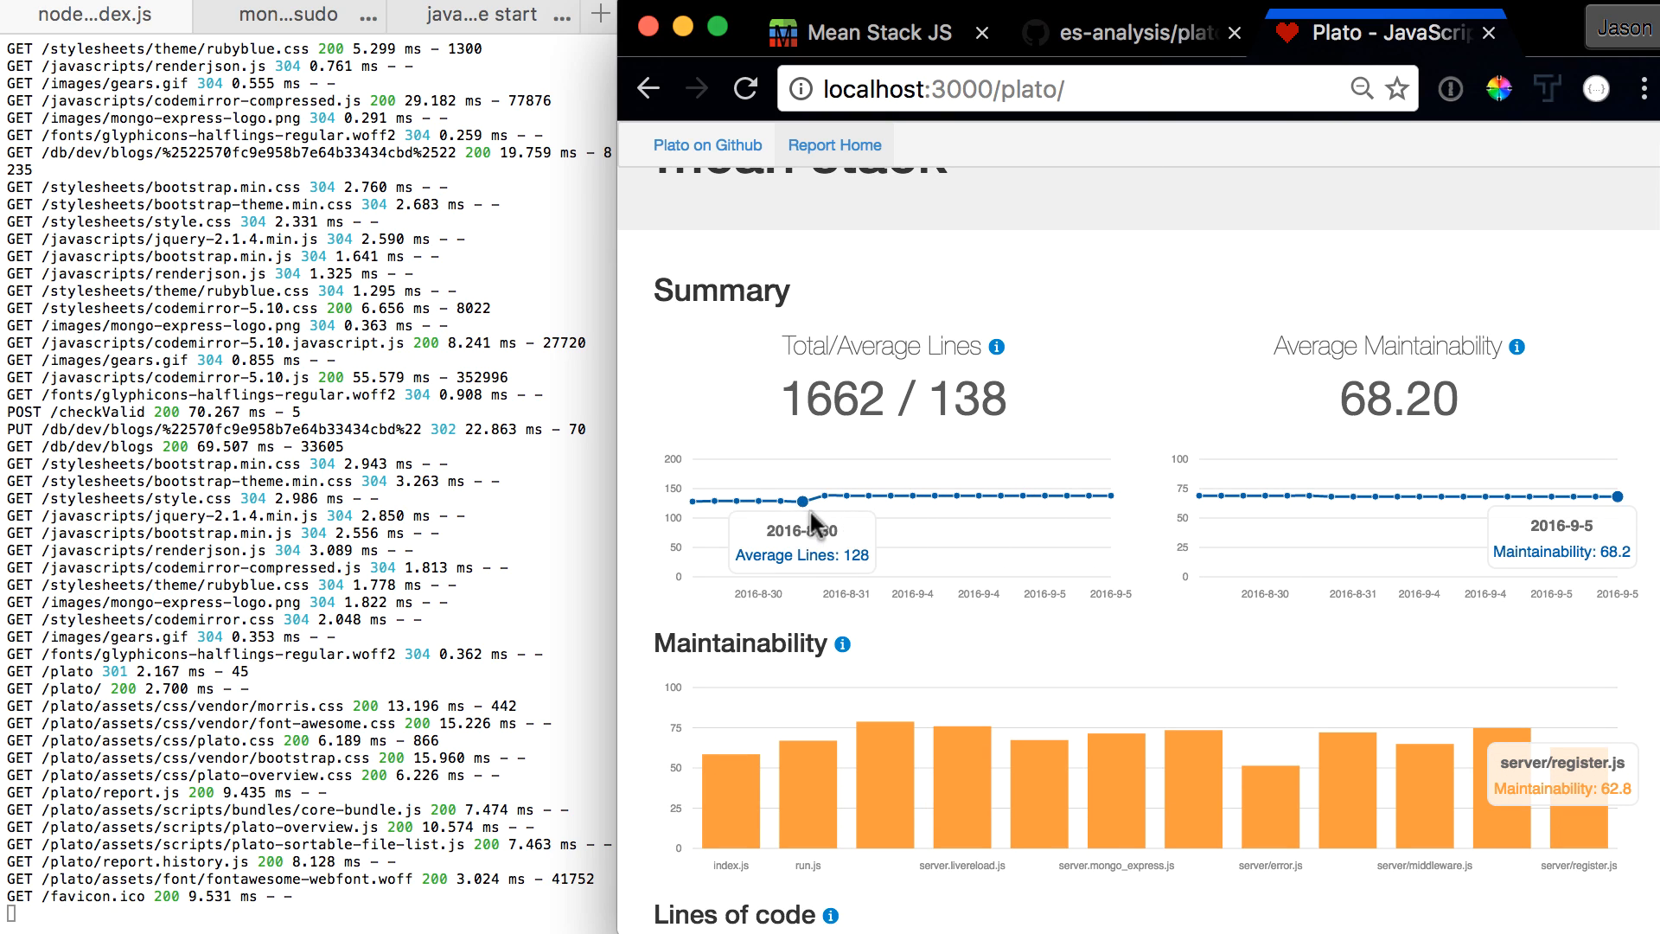
mouse_move(994, 346)
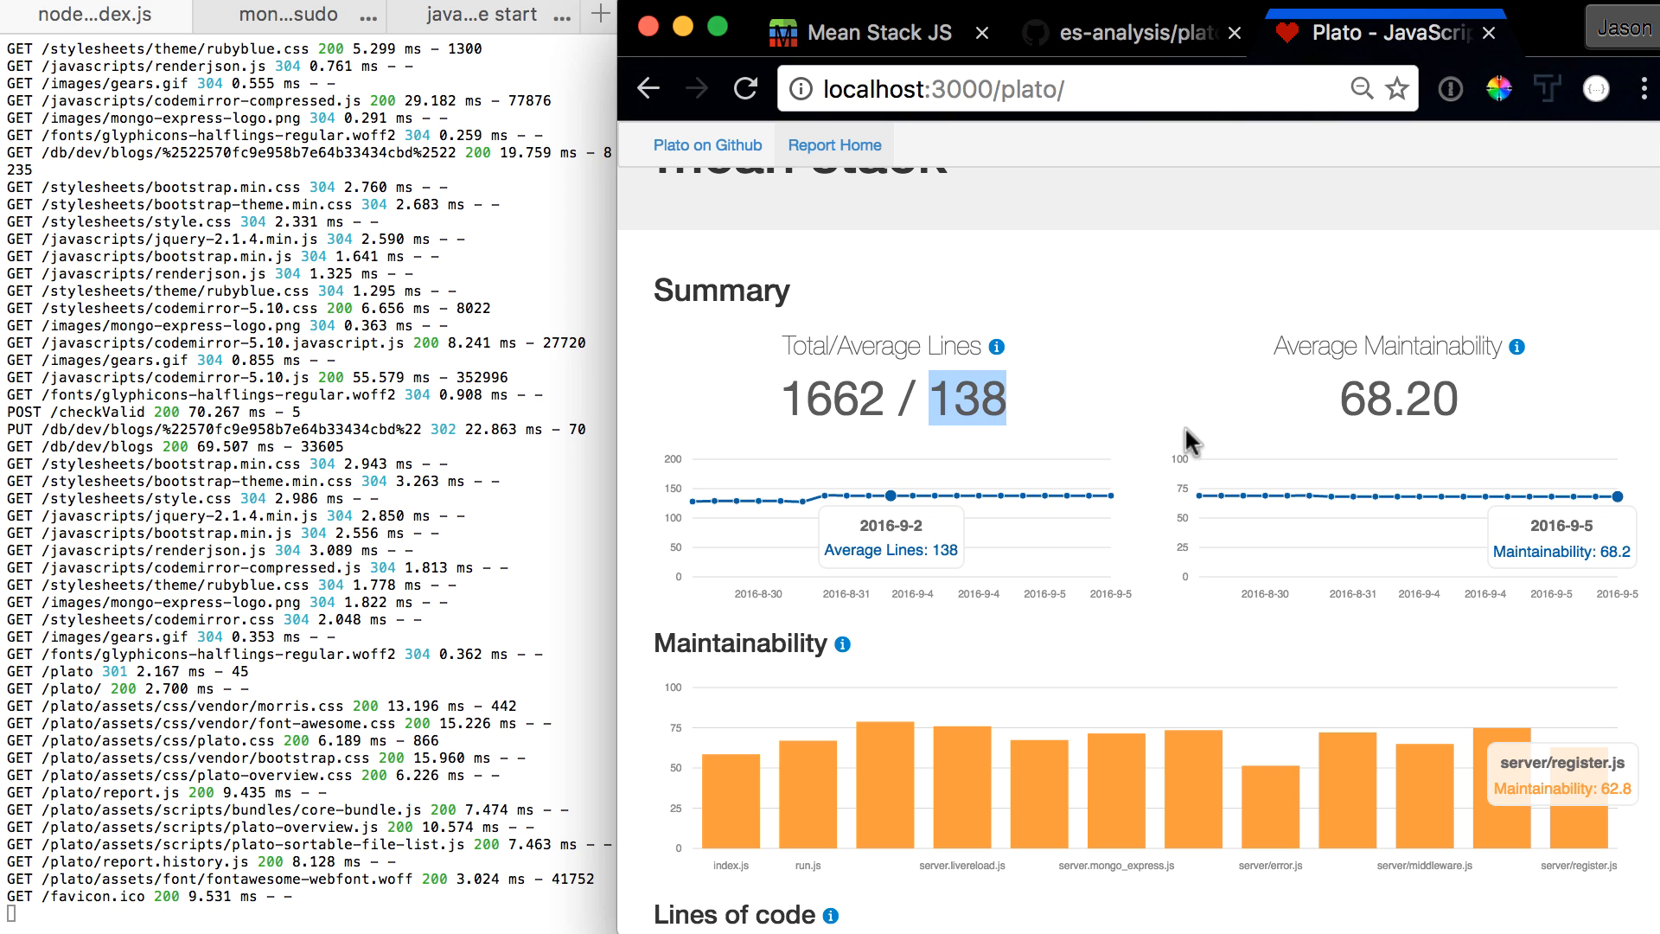
mouse_move(1451, 508)
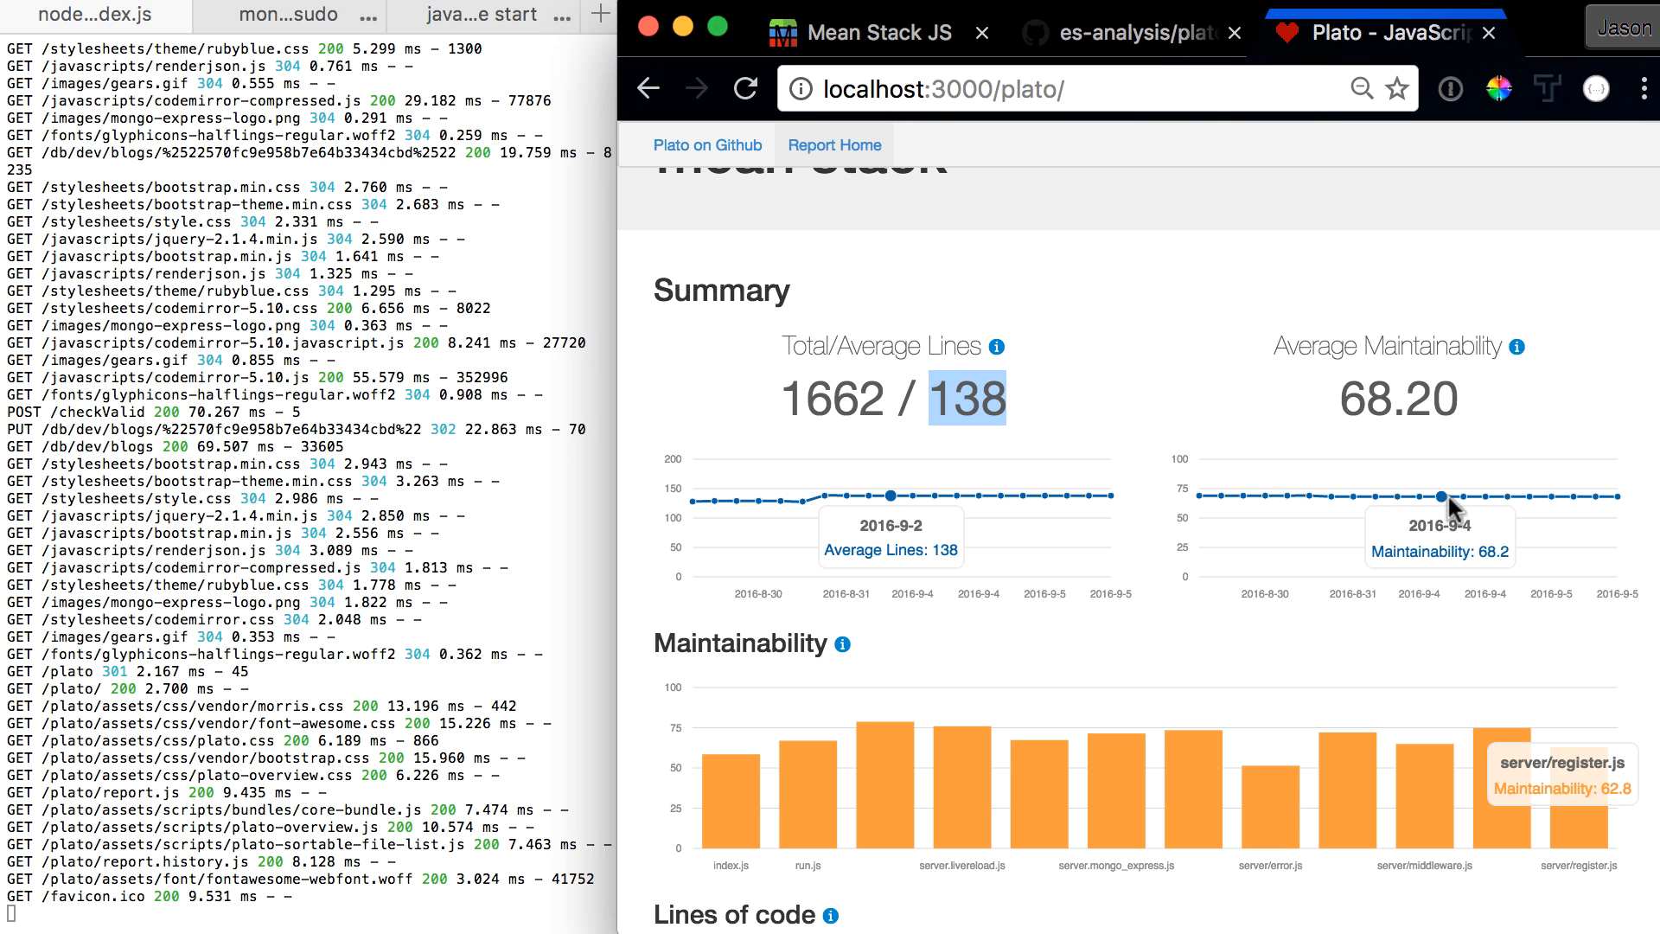
mouse_move(1331, 495)
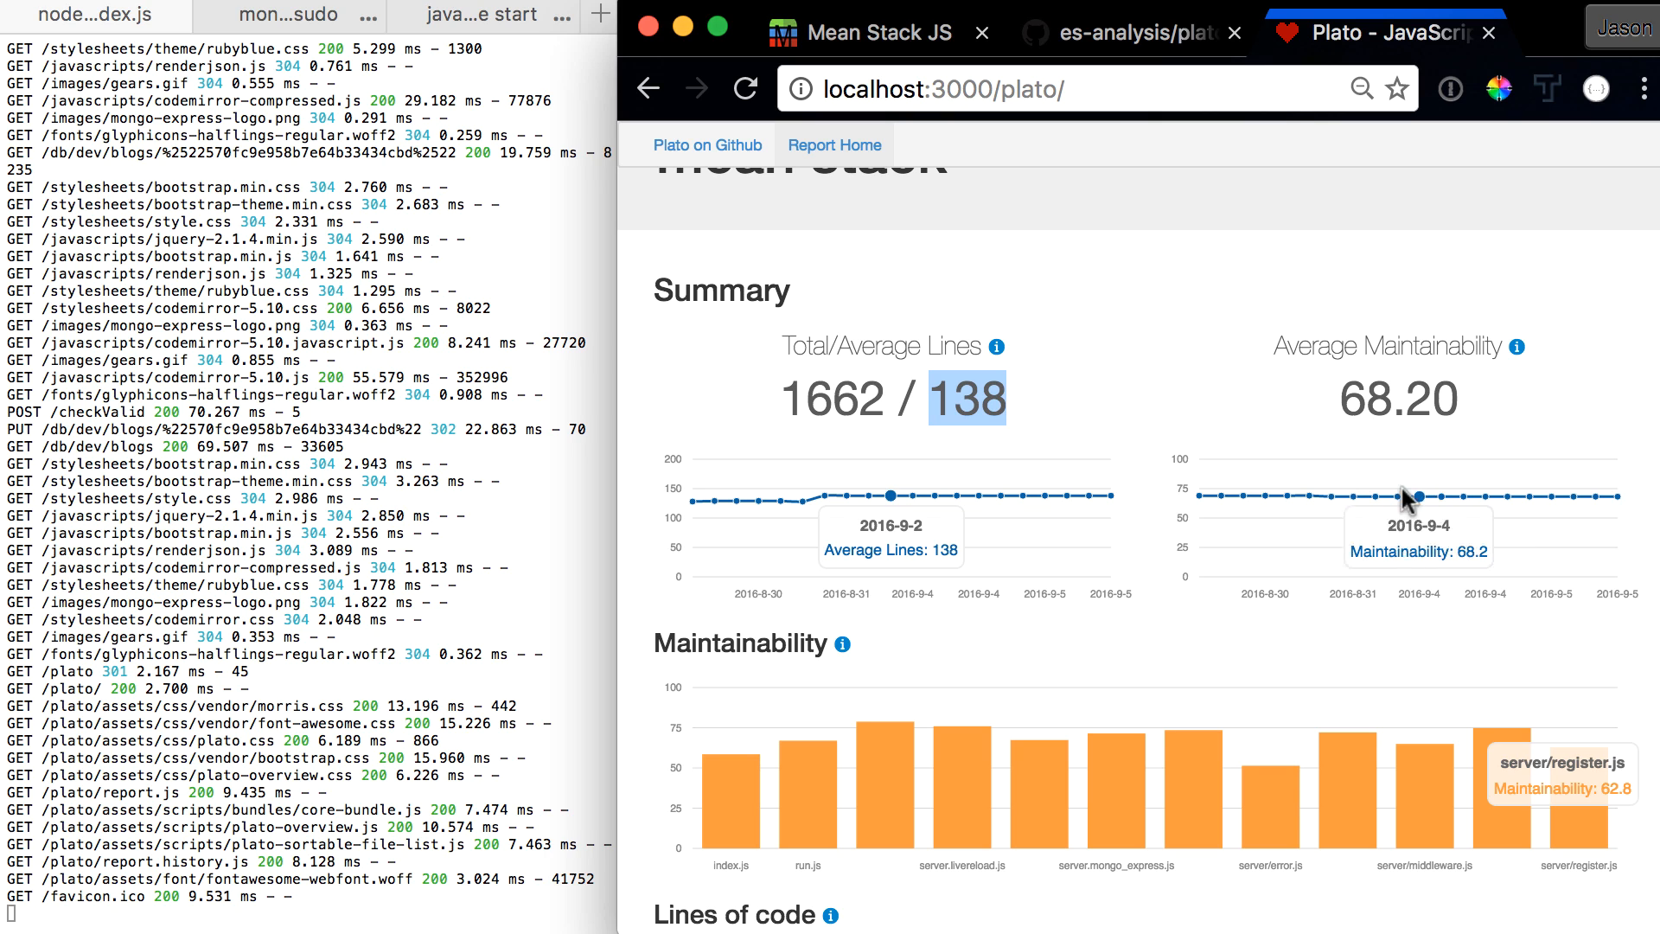
mouse_move(1395, 498)
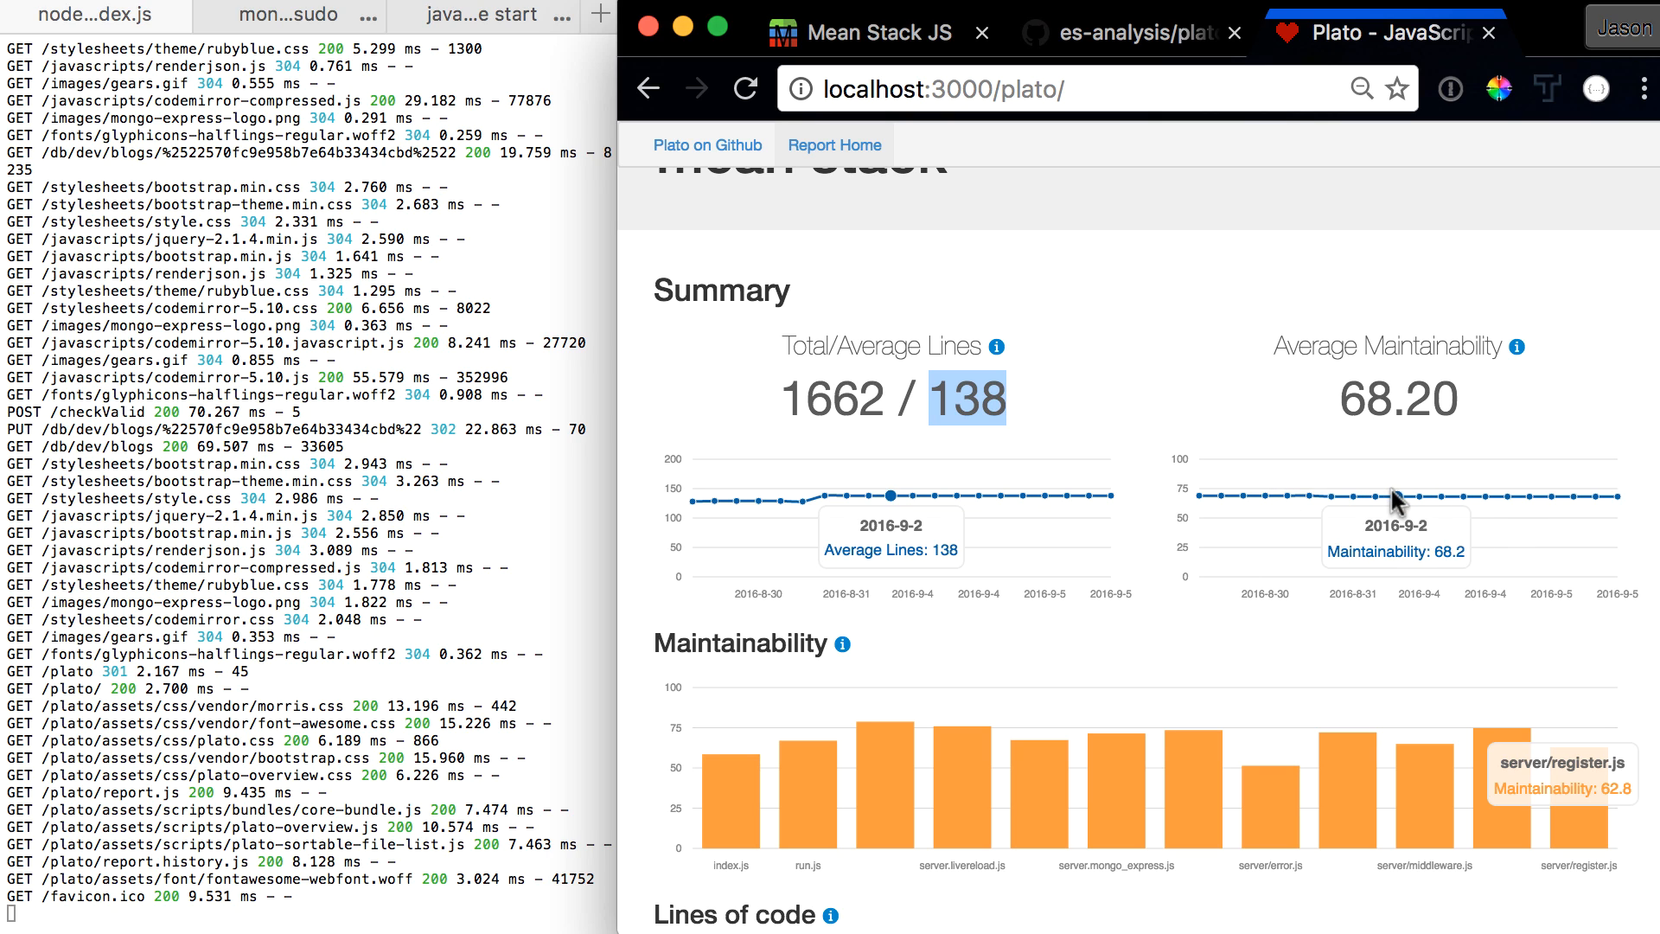
mouse_move(1419, 508)
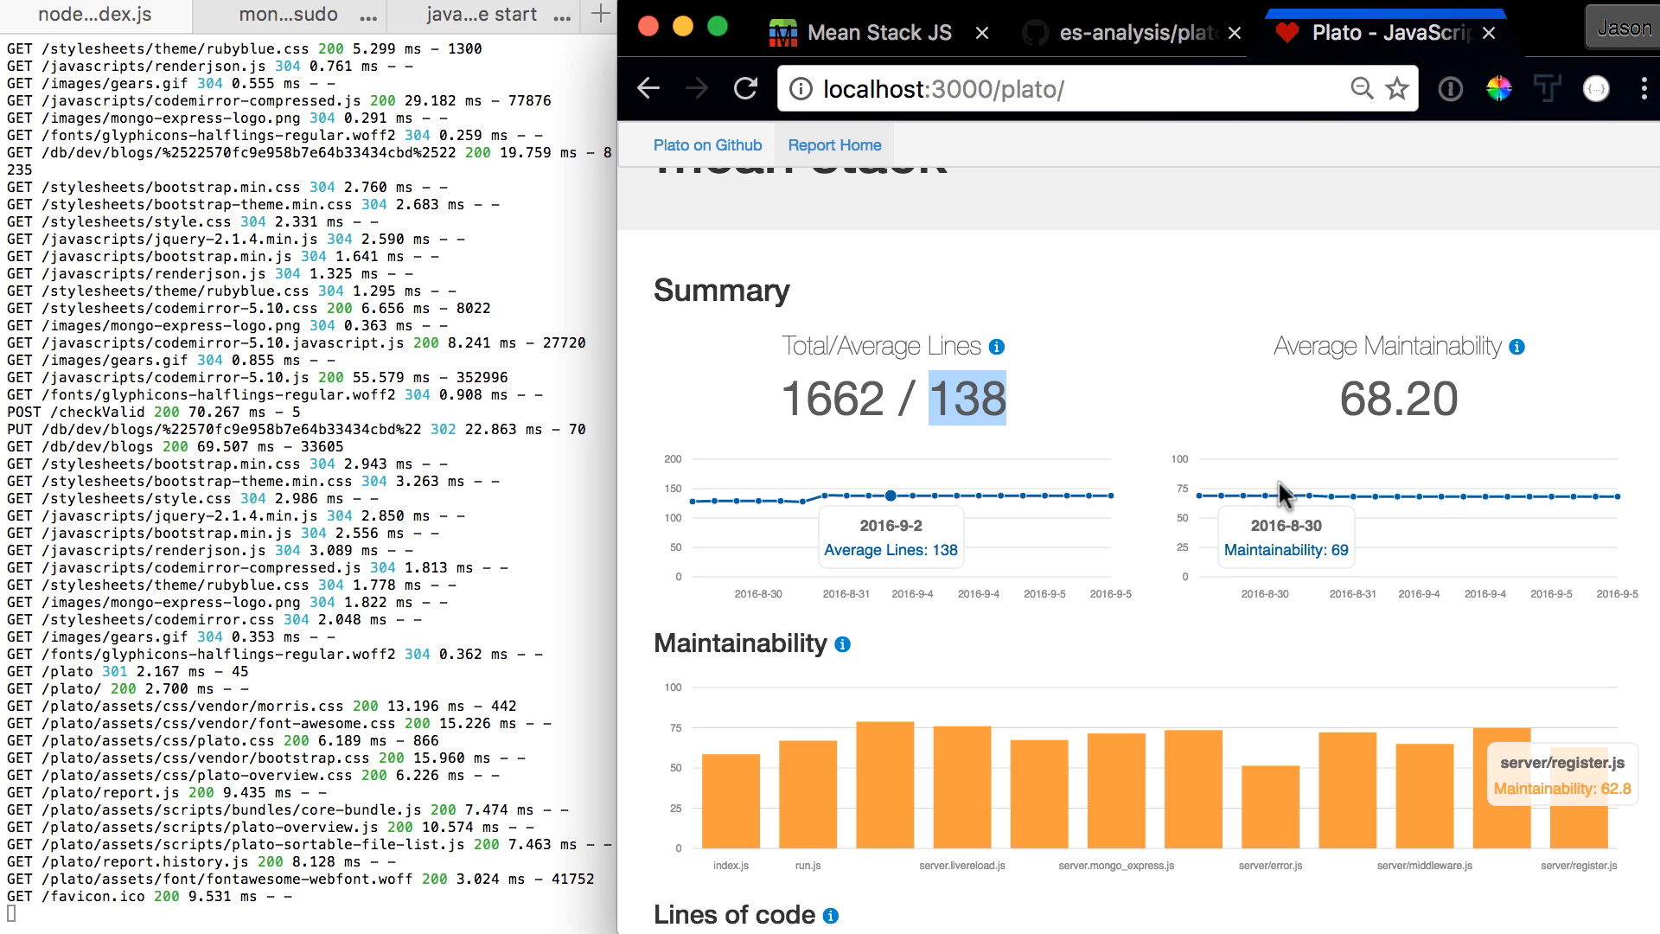
mouse_move(1112, 730)
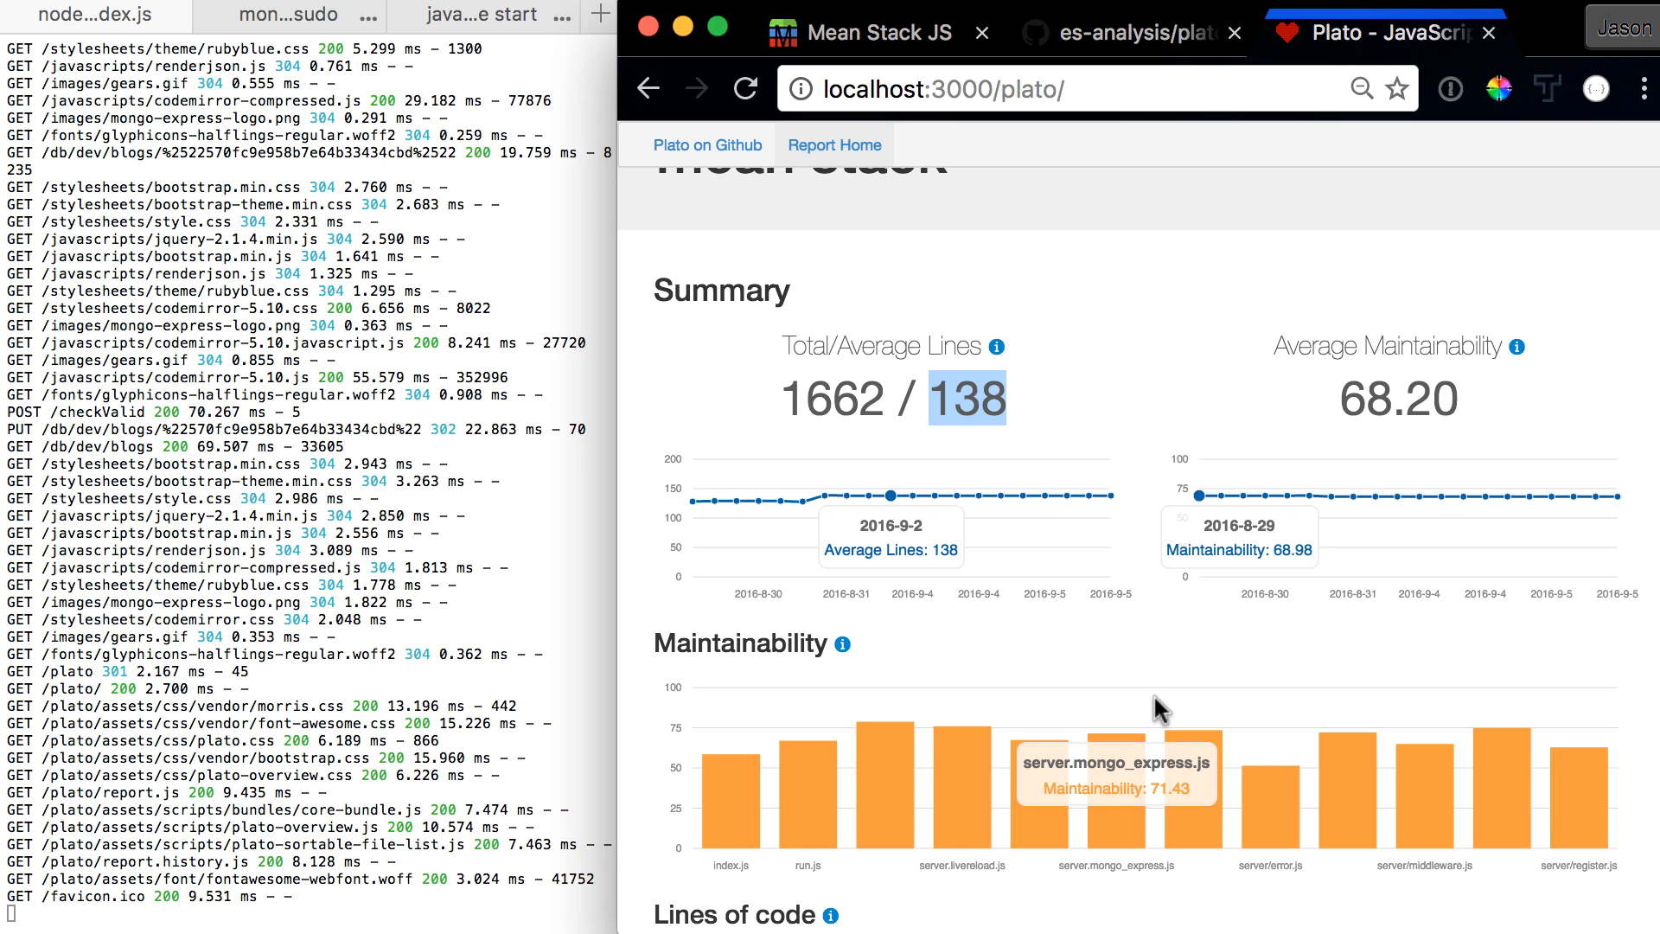
Scroll past the bar charts to the Files section listing per-file metrics
scroll("down", 3)
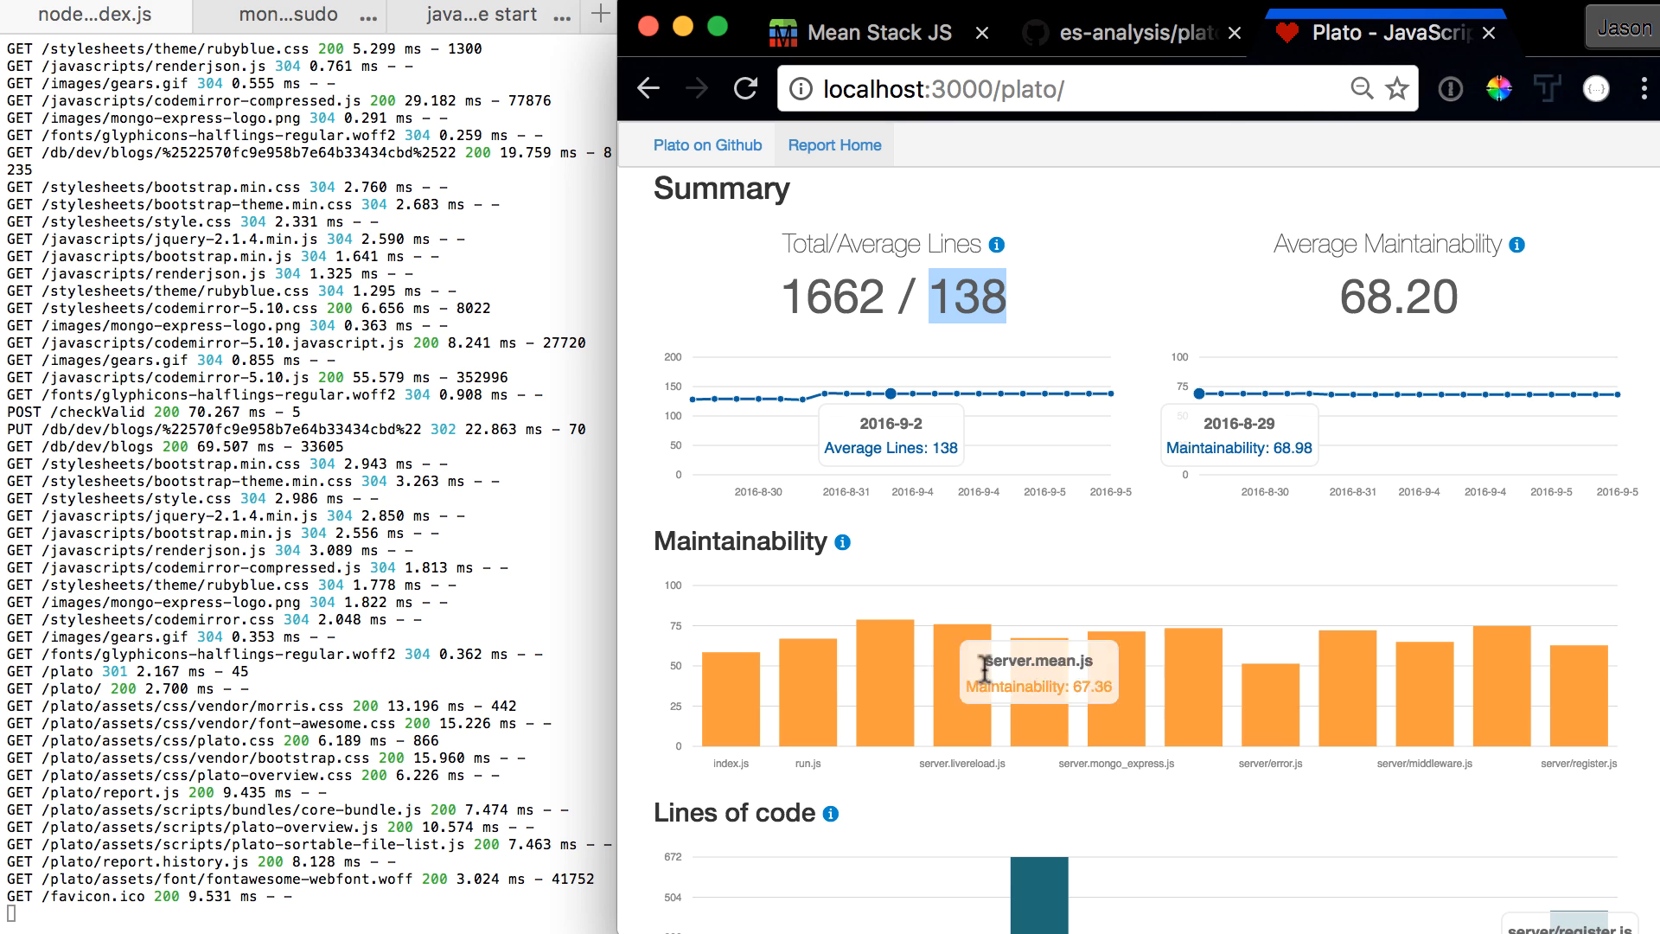
scroll("down", 3)
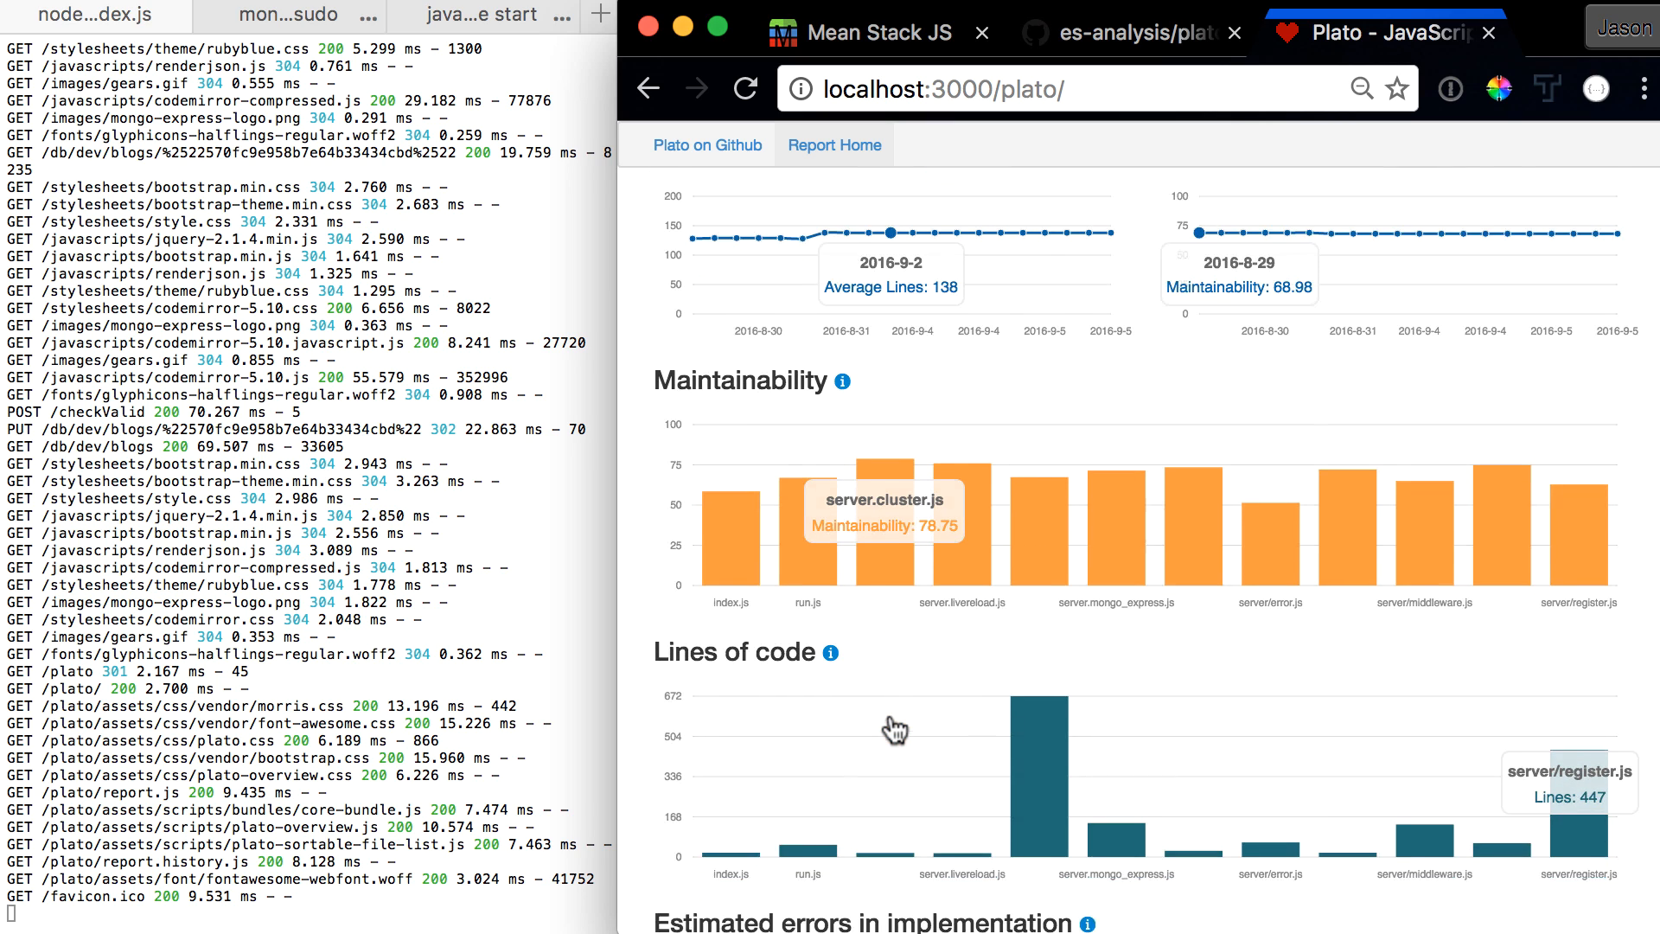
scroll("down", 3)
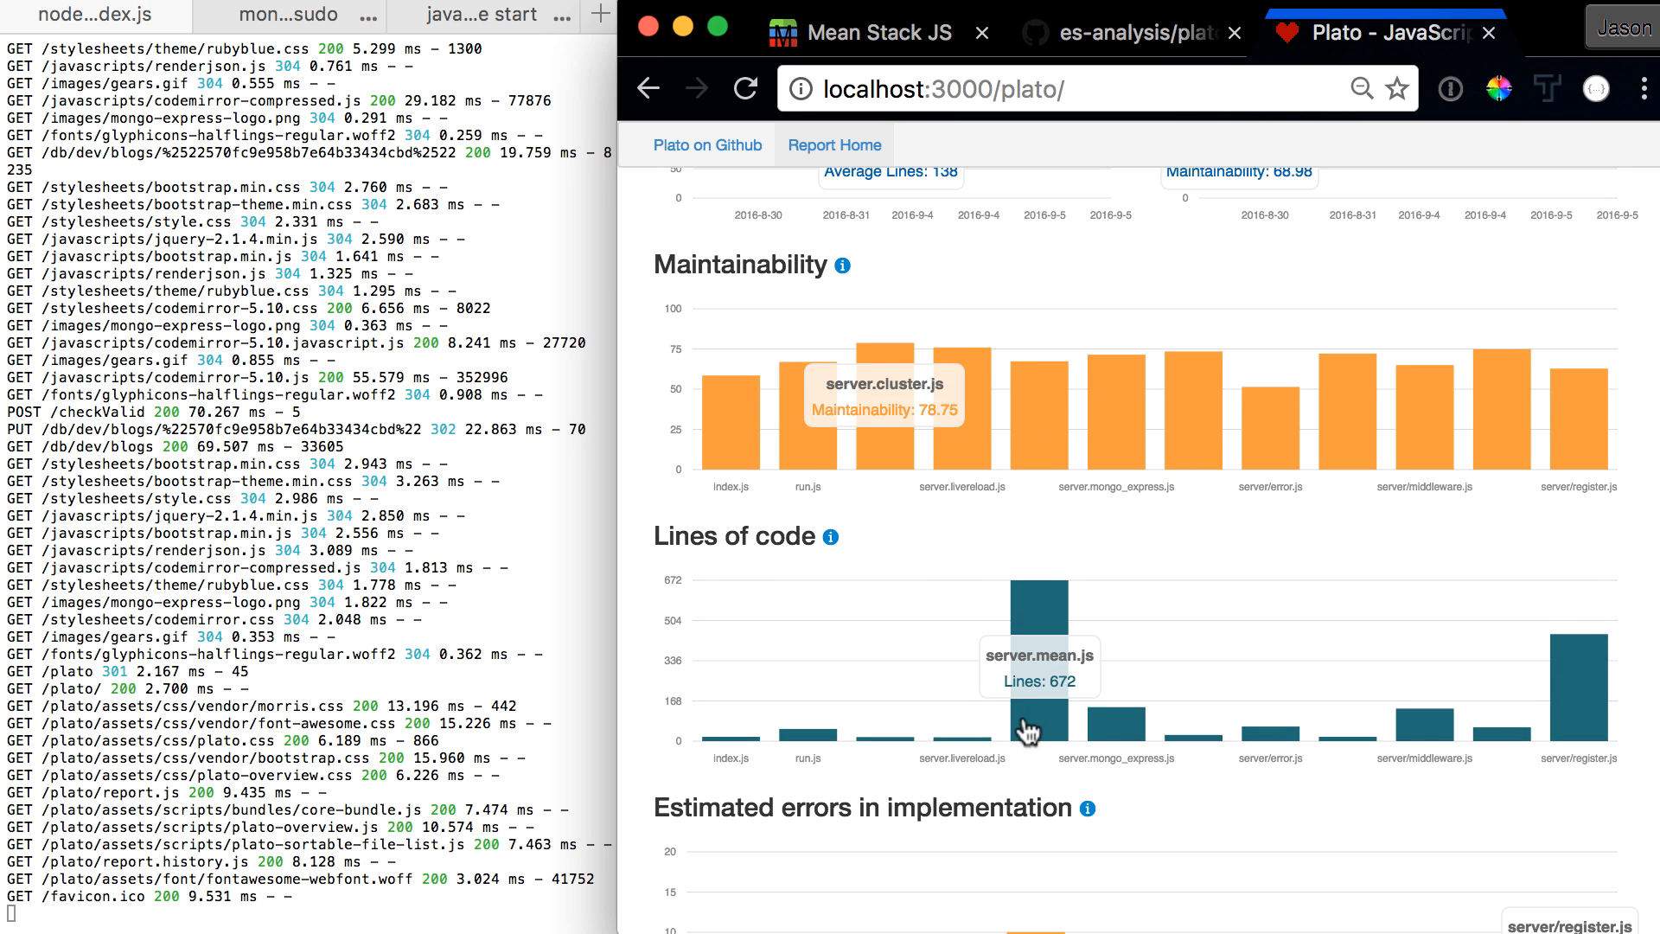
scroll("down", 3)
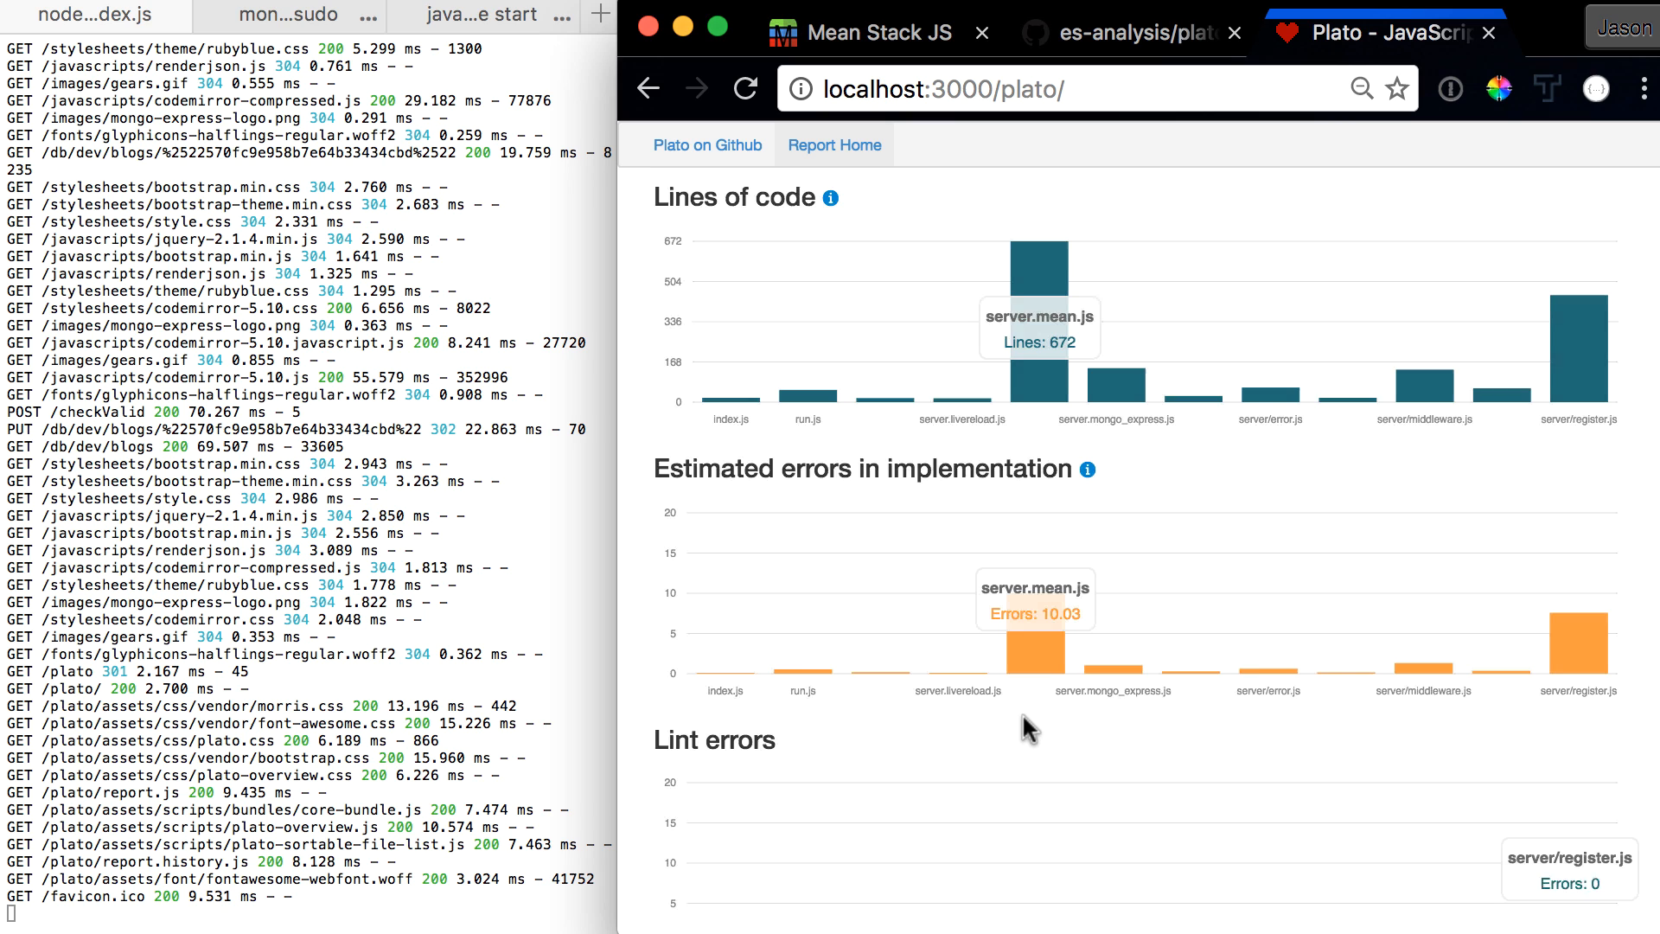
scroll("down", 3)
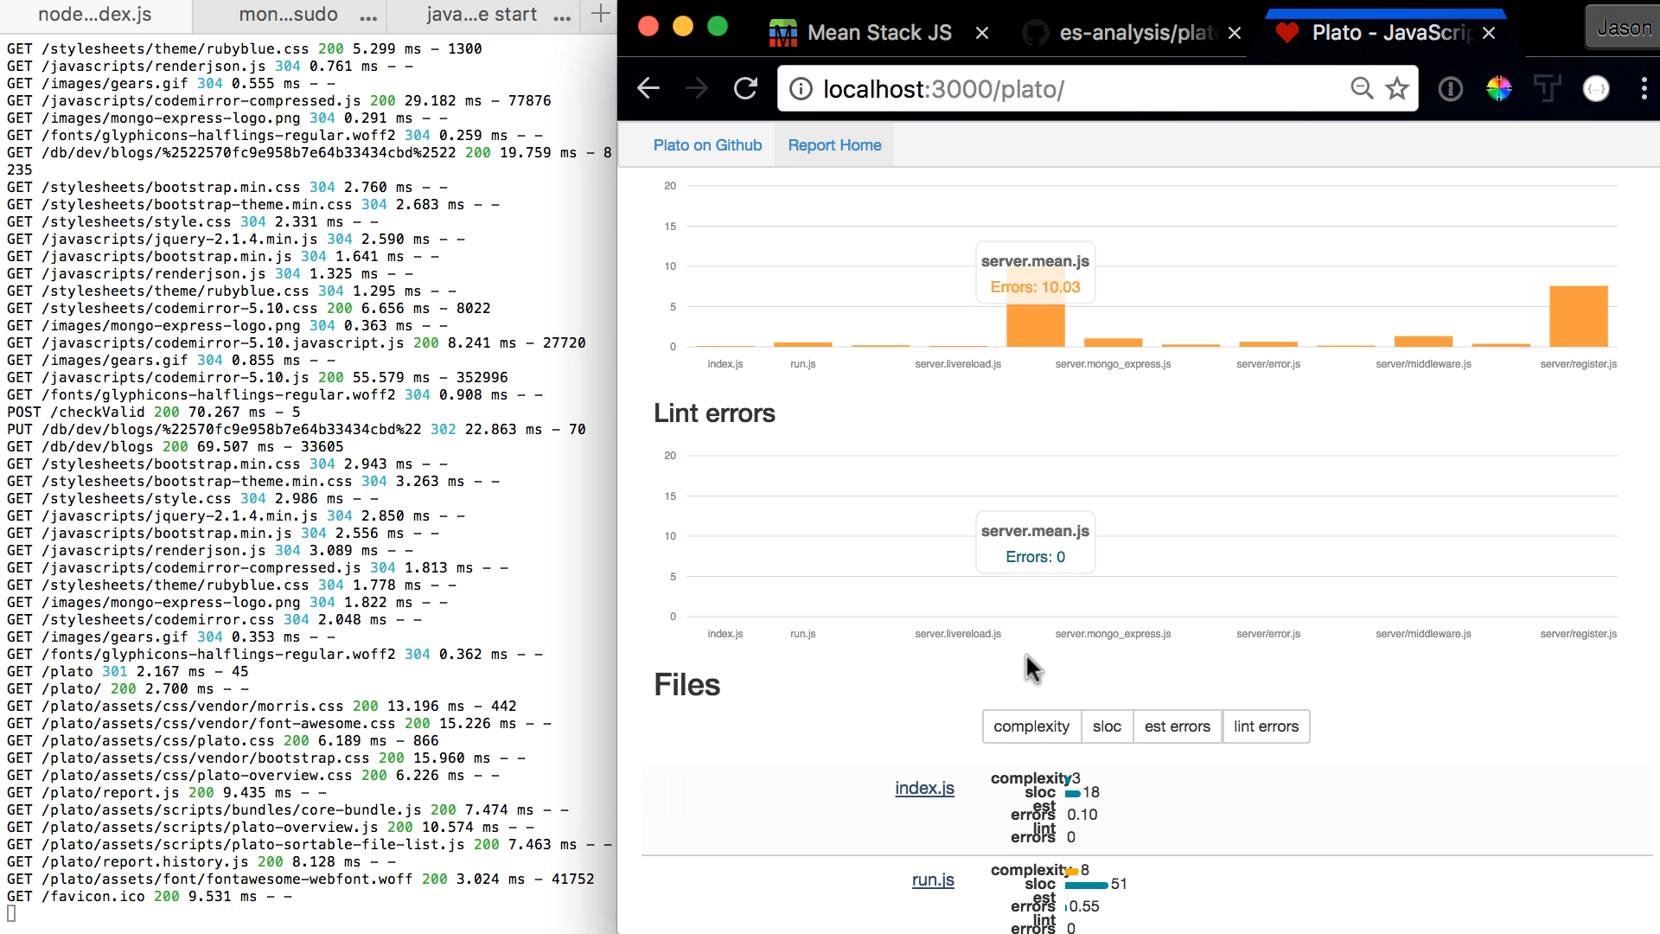
scroll("down", 3)
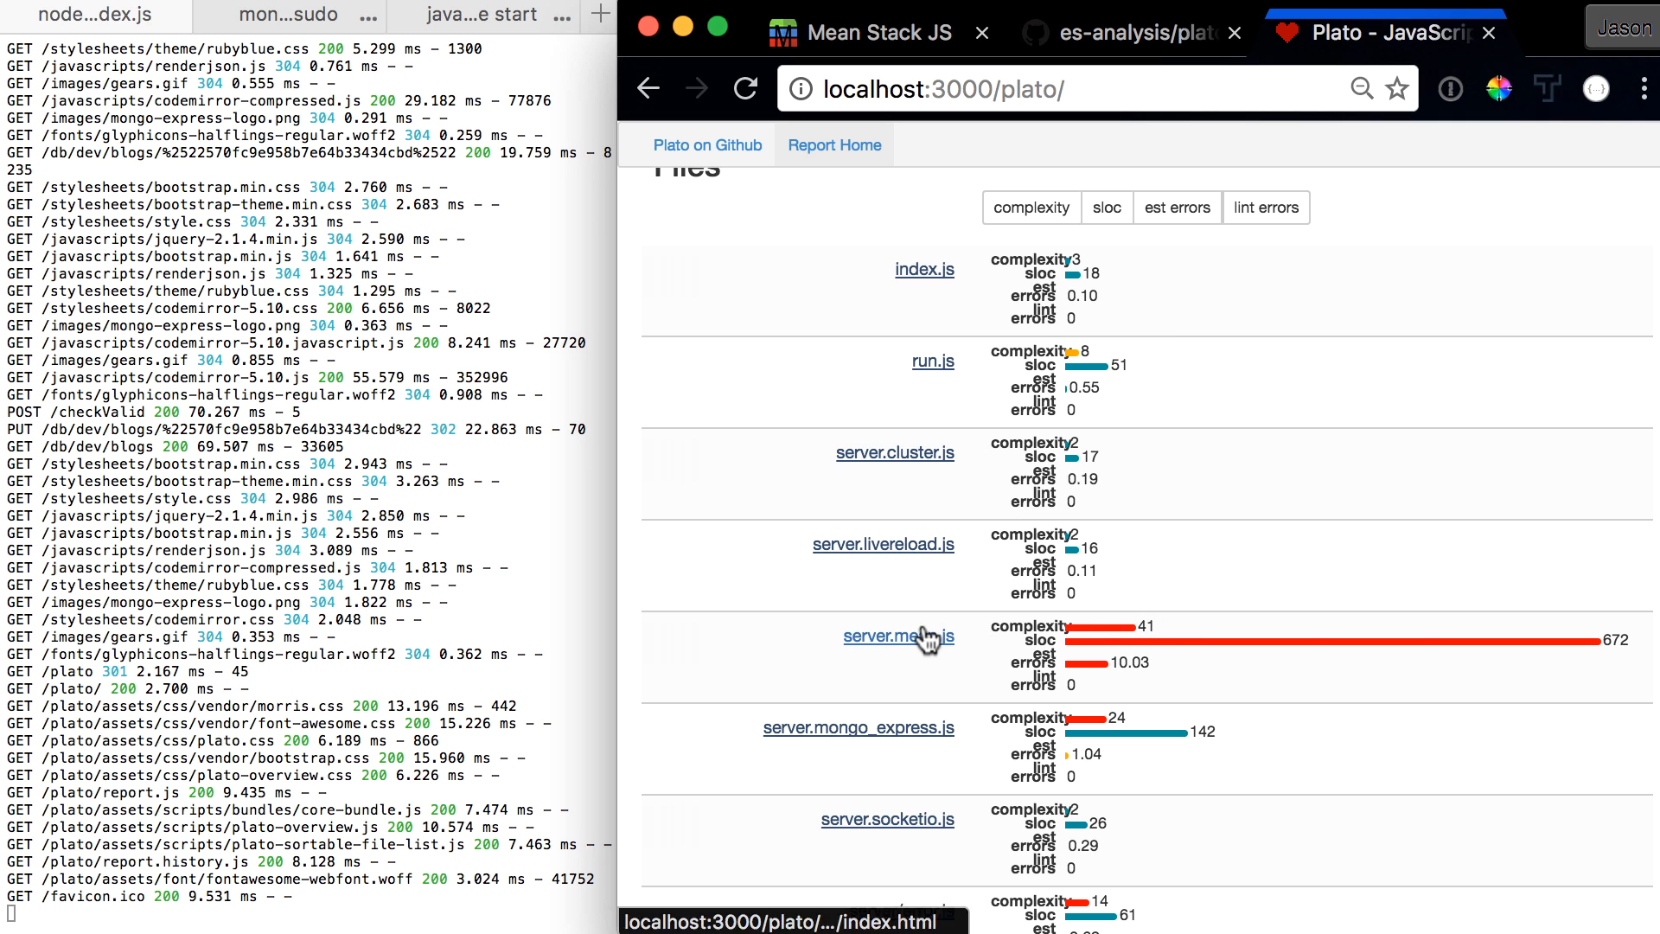
Open the server.mean.js report and scroll down to its annotated source code
left_click(897, 637)
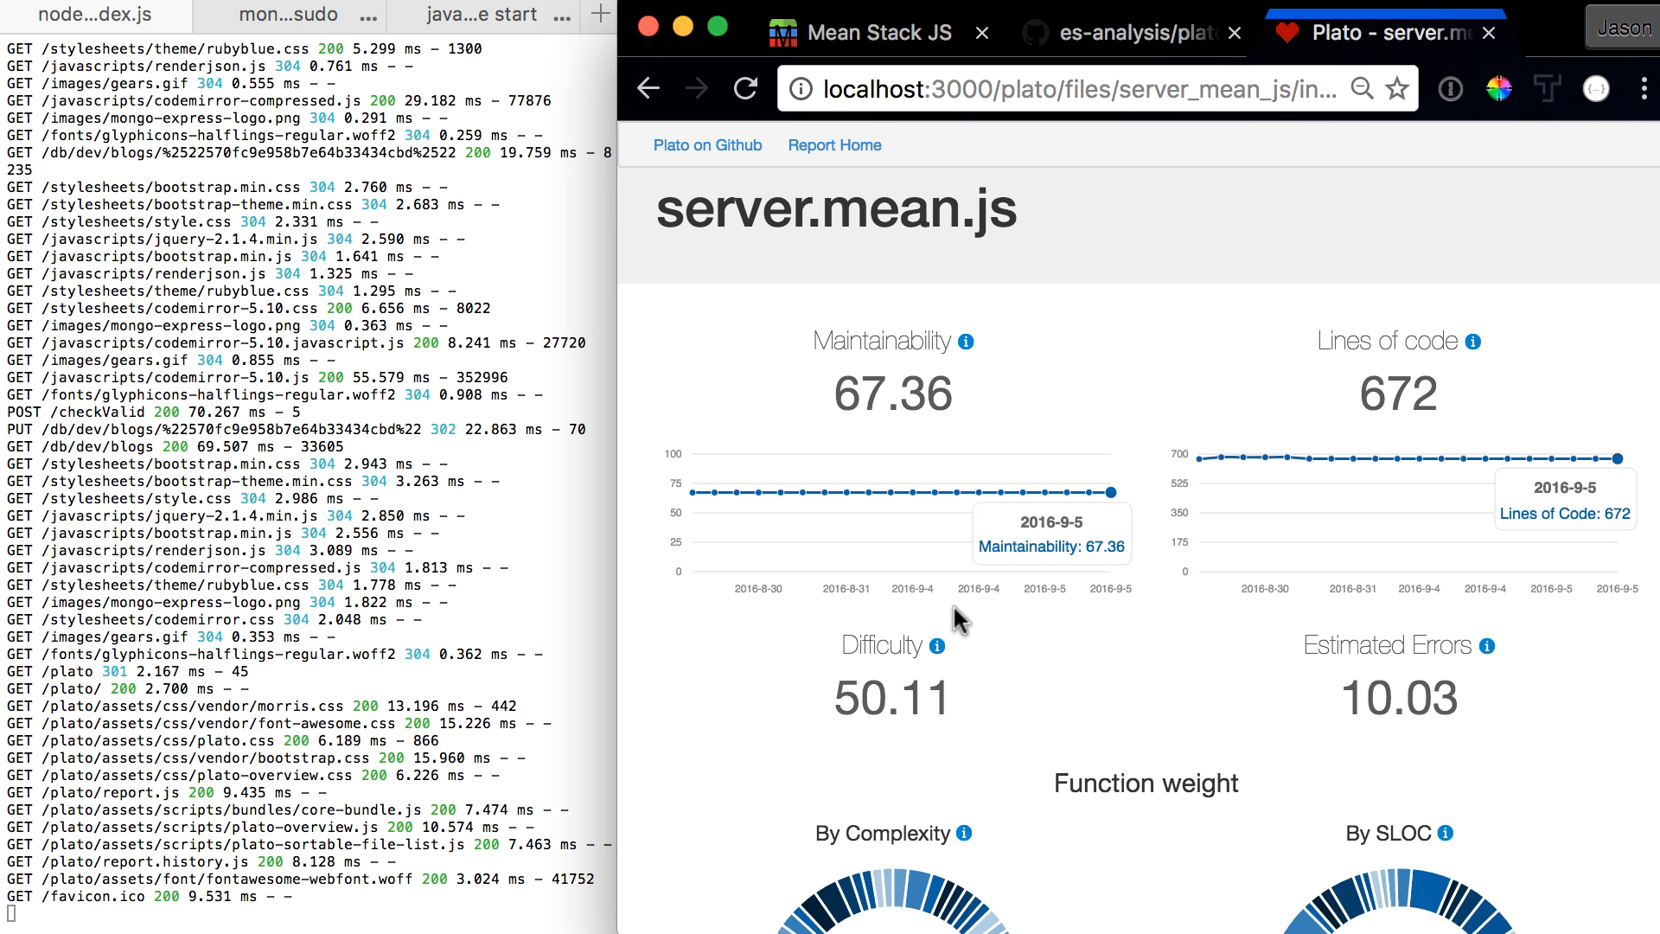
scroll("down", 3)
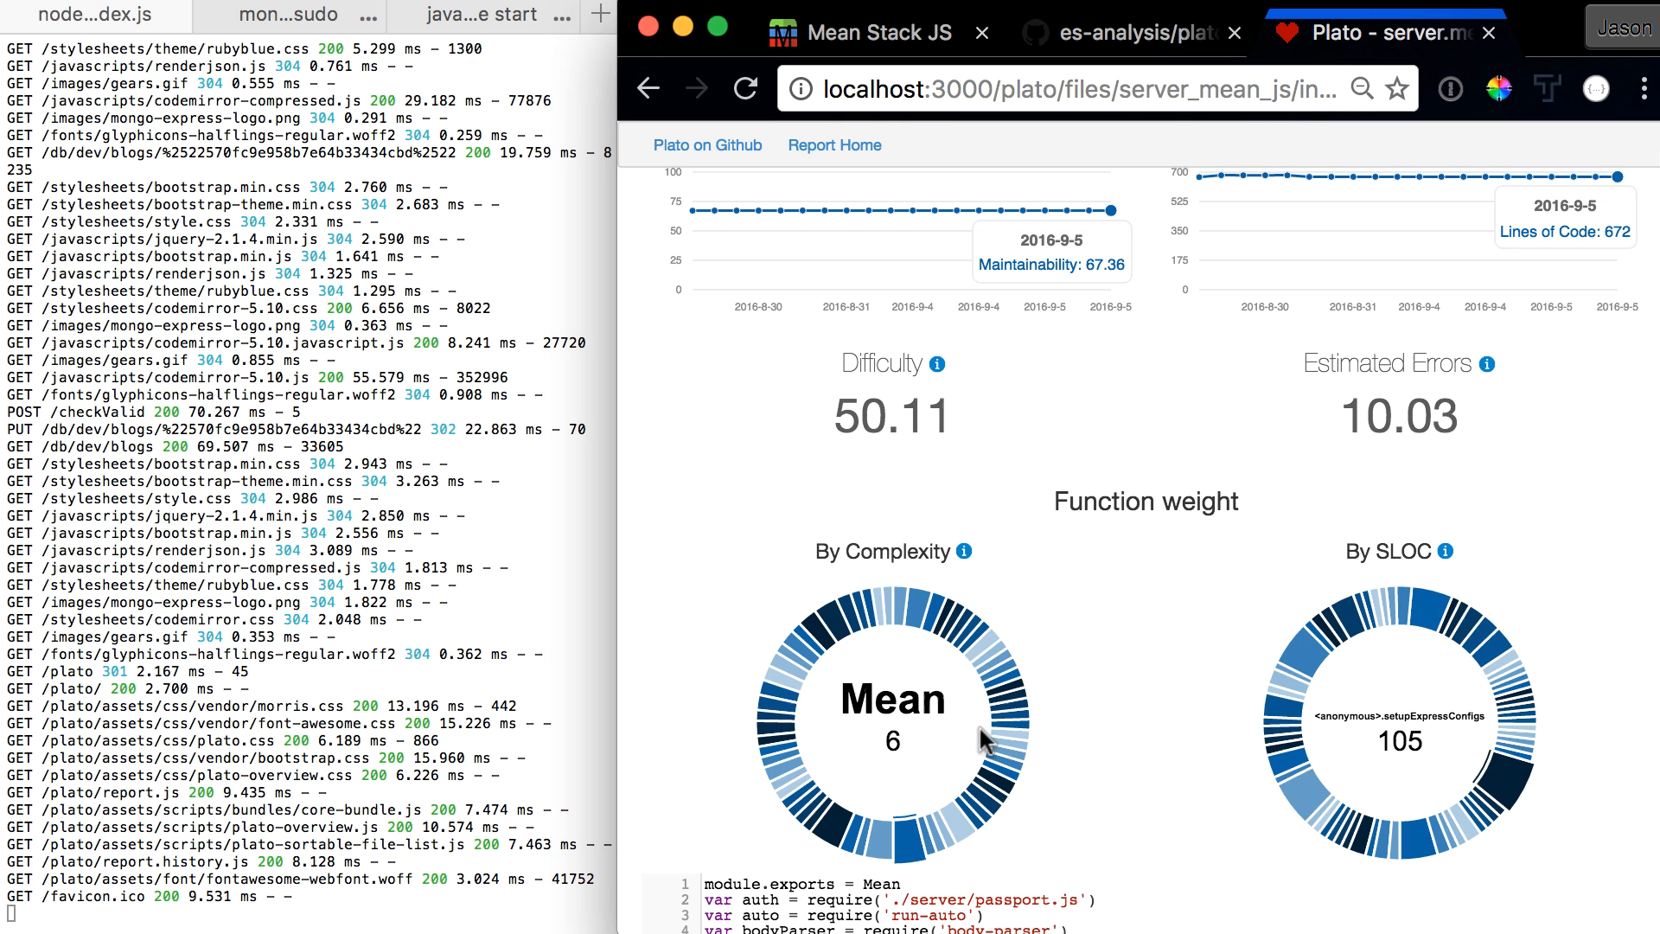
scroll("down", 3)
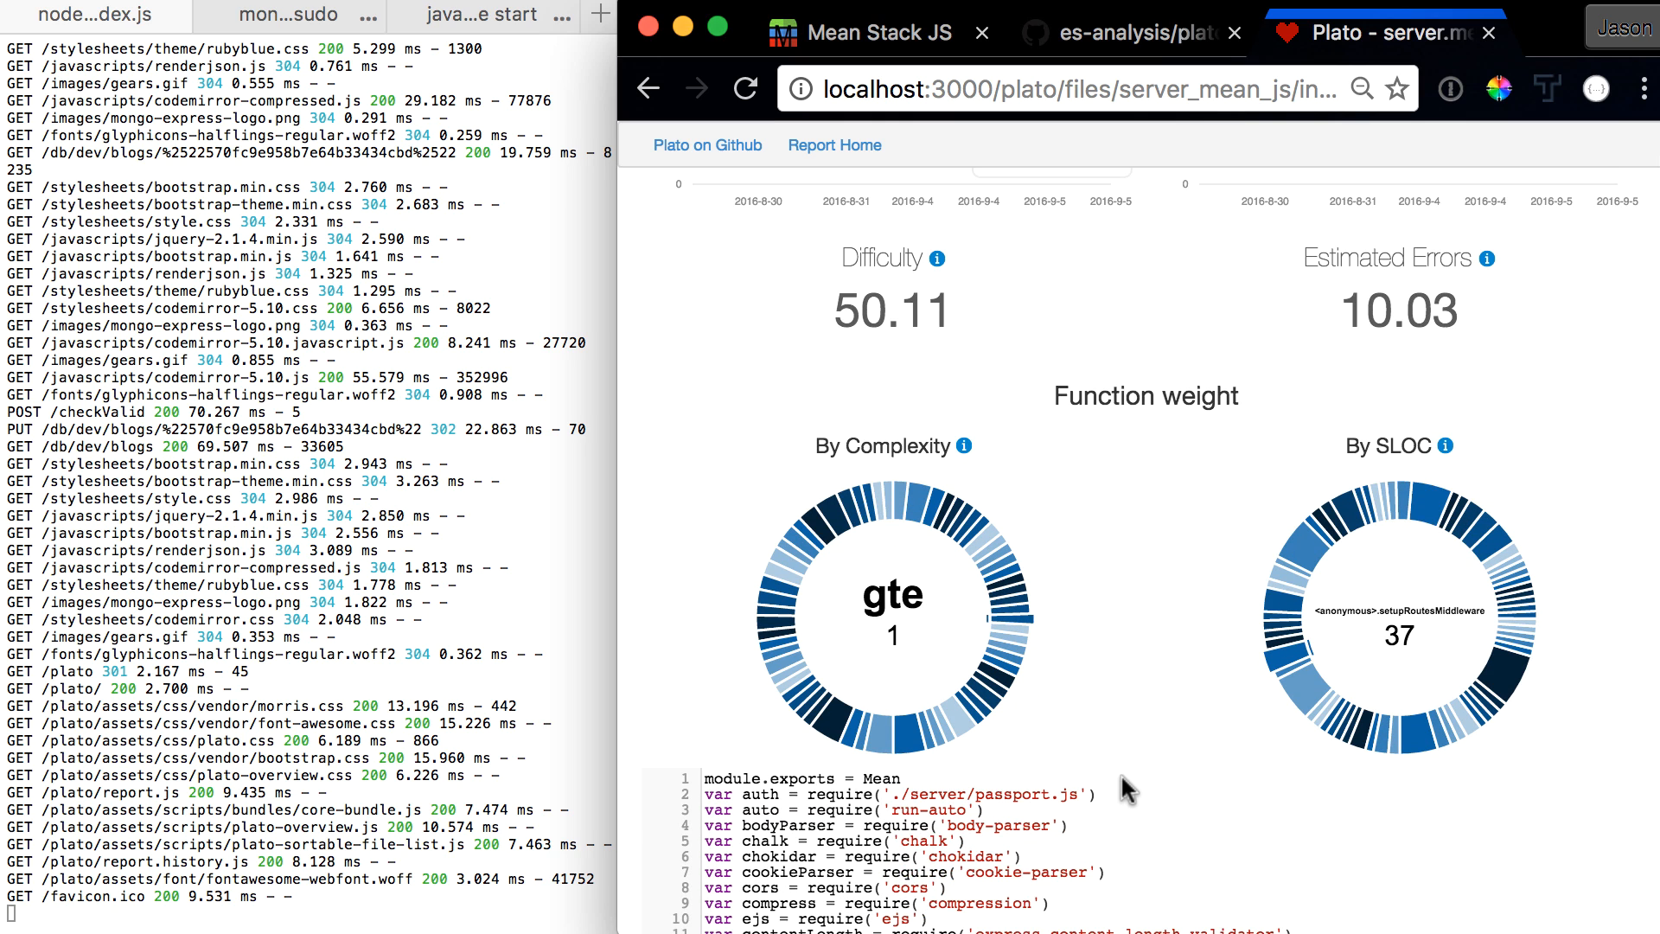
scroll("down", 3)
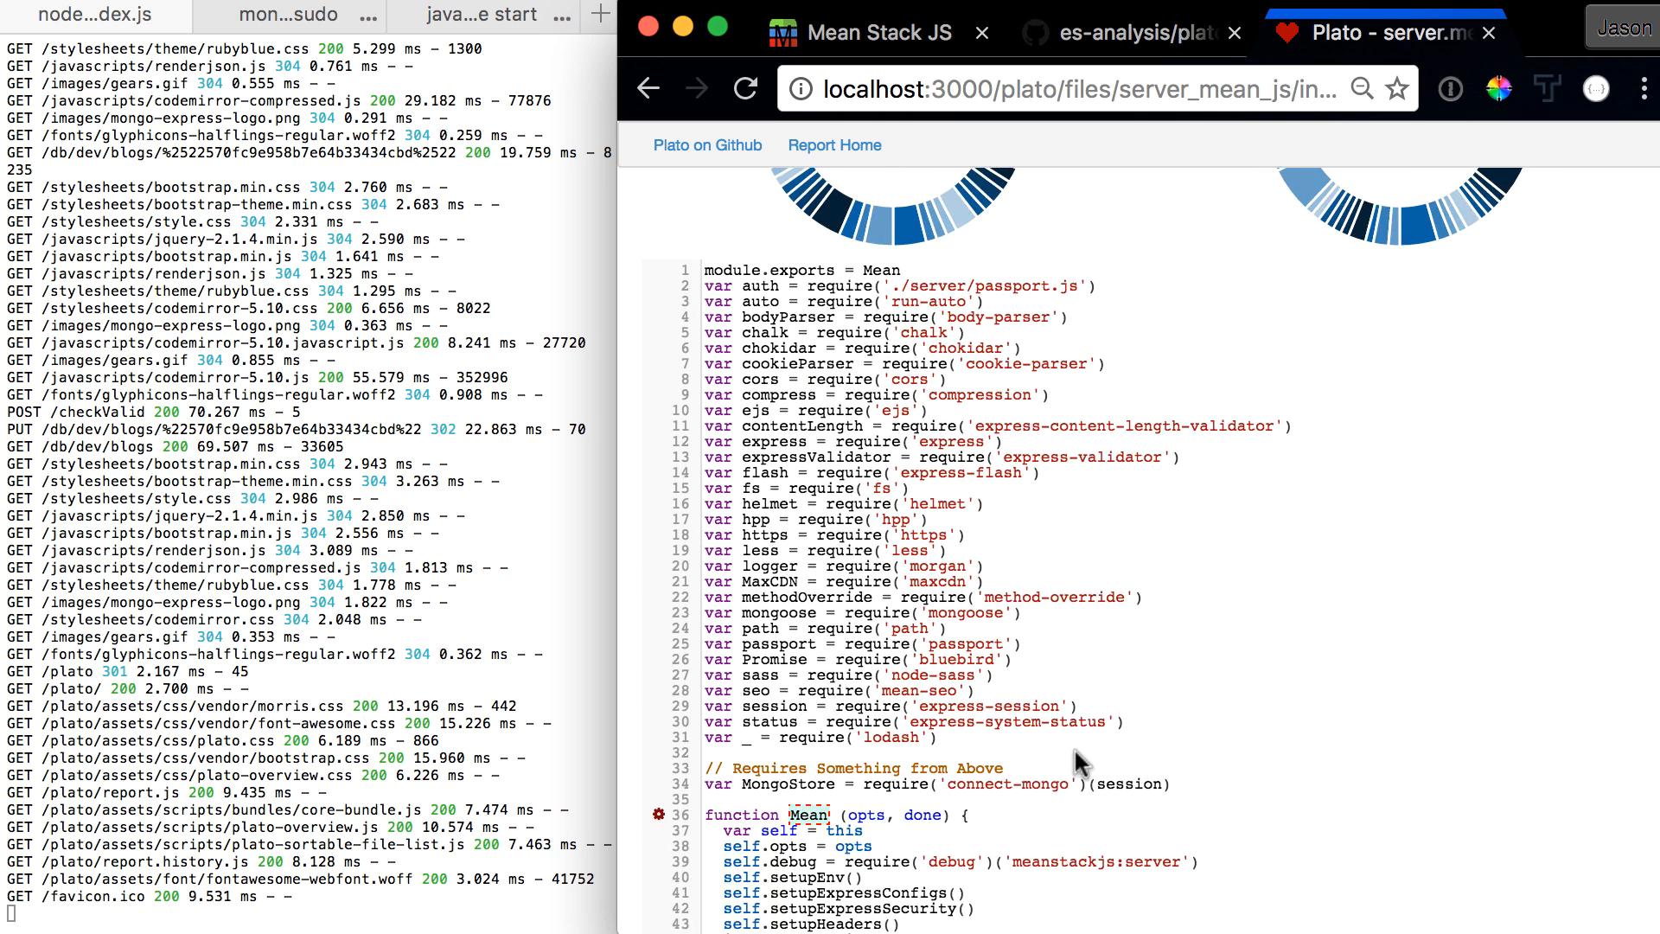